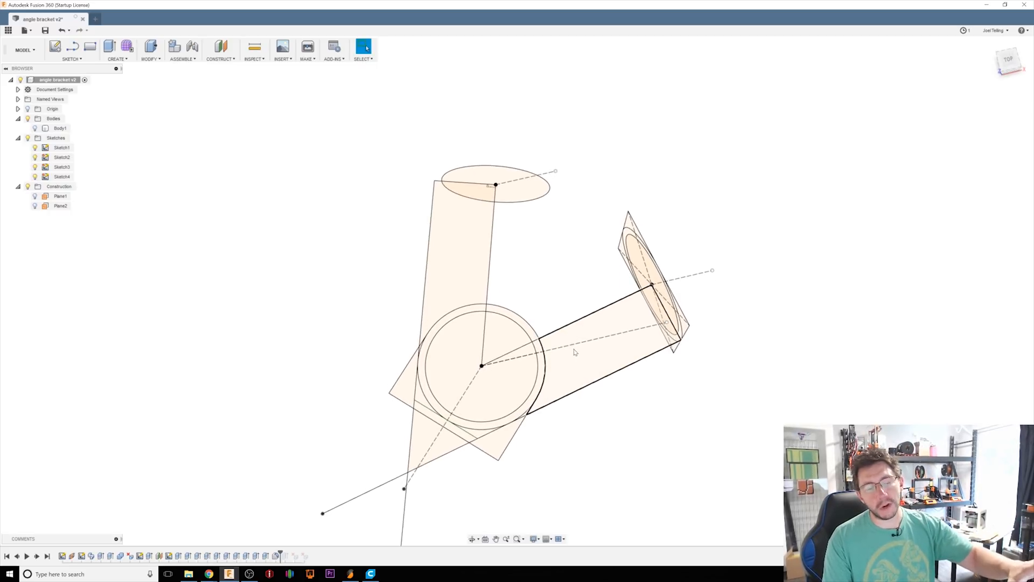
Start a new sketch on the front plane.
{"action": "left_click", "coordinate": [543, 306]}
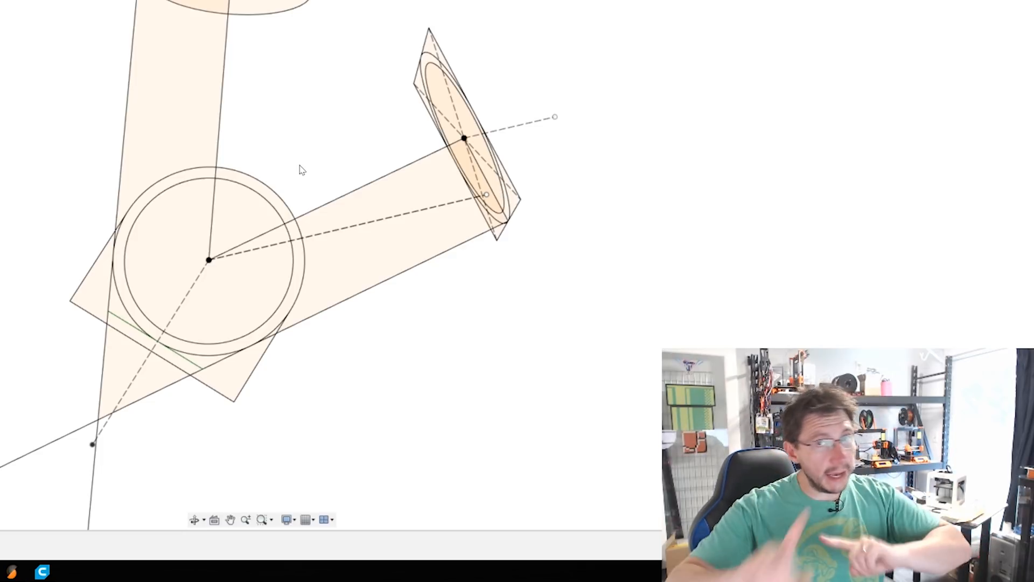
{"action": "mouse_move", "coordinate": [315, 142]}
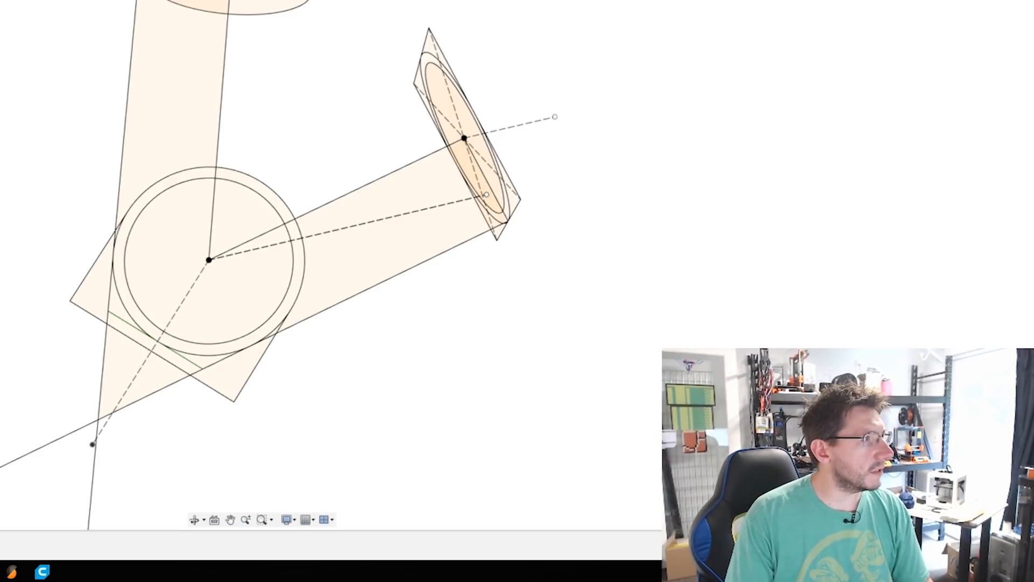
{"action": "left_click", "coordinate": [71, 58]}
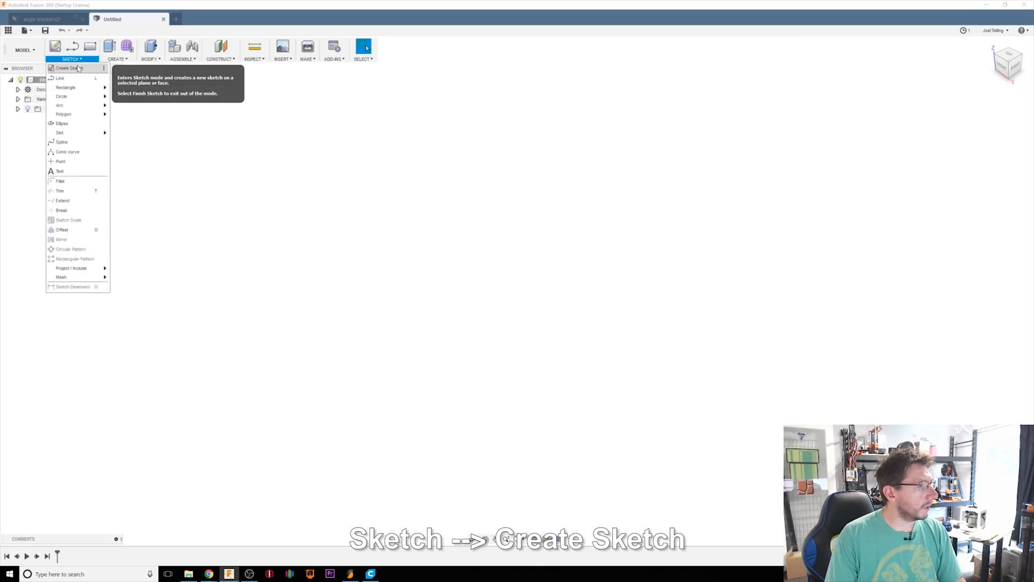
{"action": "left_click", "coordinate": [66, 67]}
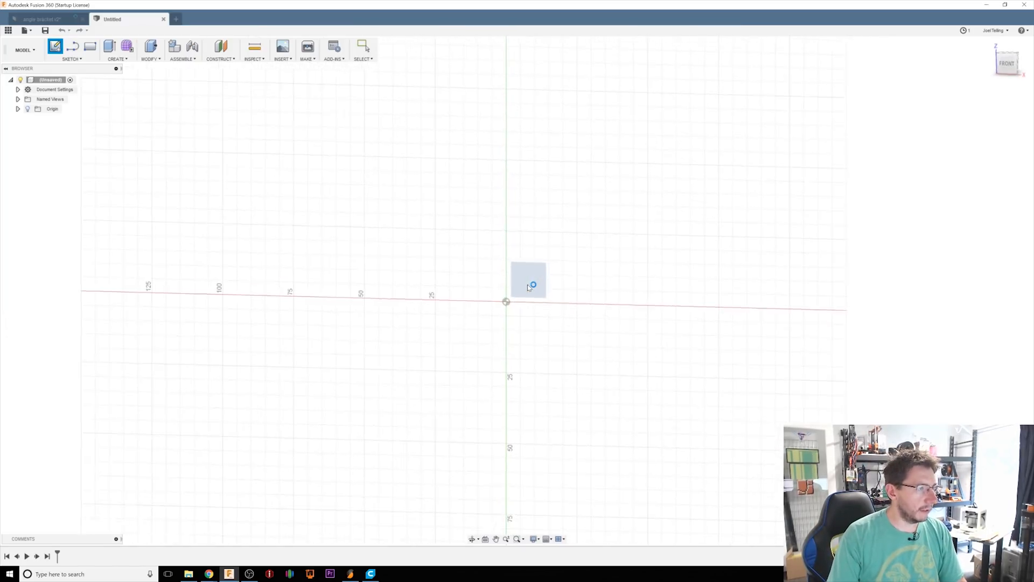
{"action": "left_click", "coordinate": [527, 279]}
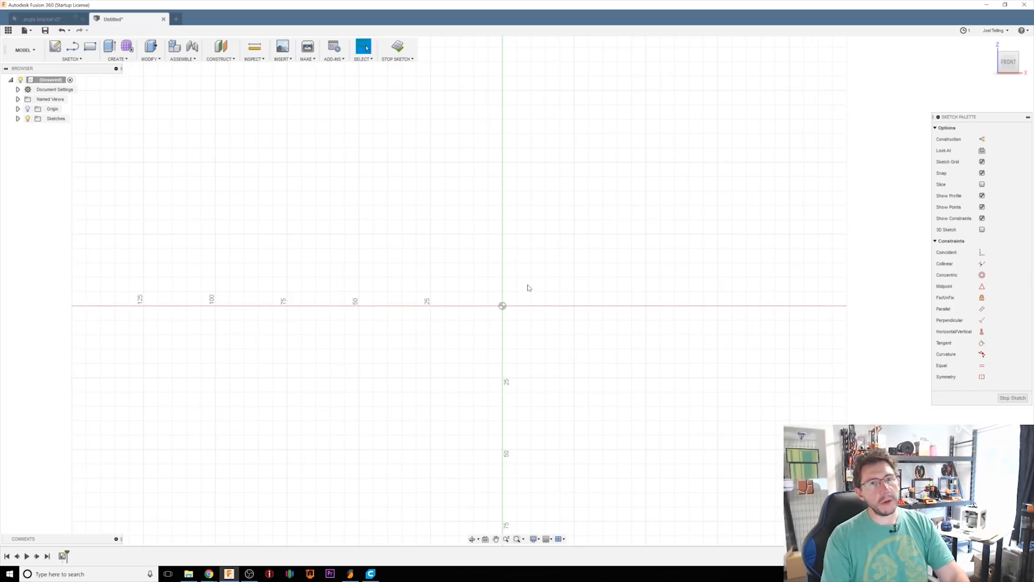
Draw concentric 50 mm and 44 mm circles at the origin.
{"action": "key", "text": "c"}
{"action": "type", "text": "50"}
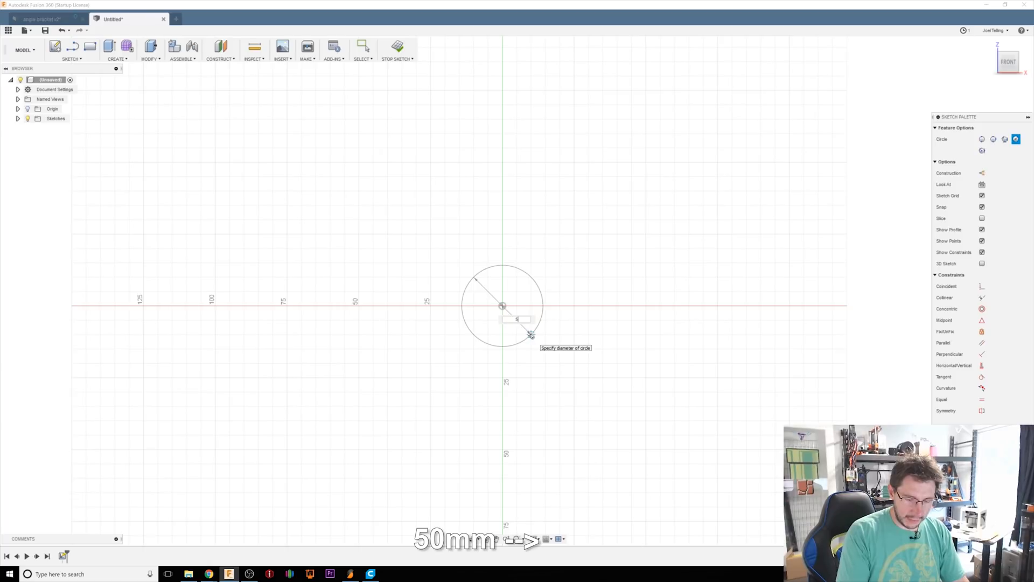
{"action": "key", "text": "Return"}
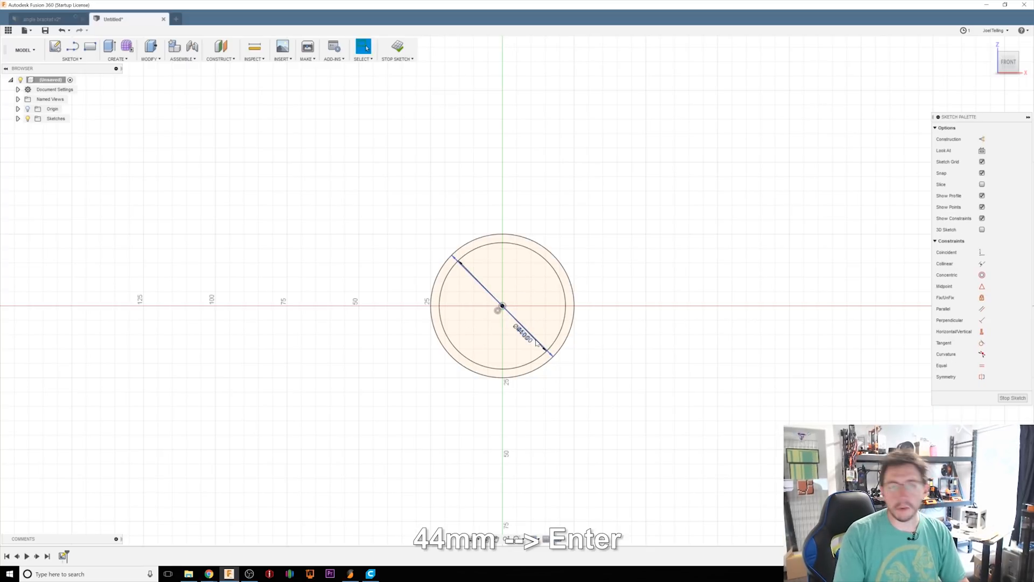
{"action": "key", "text": "Return"}
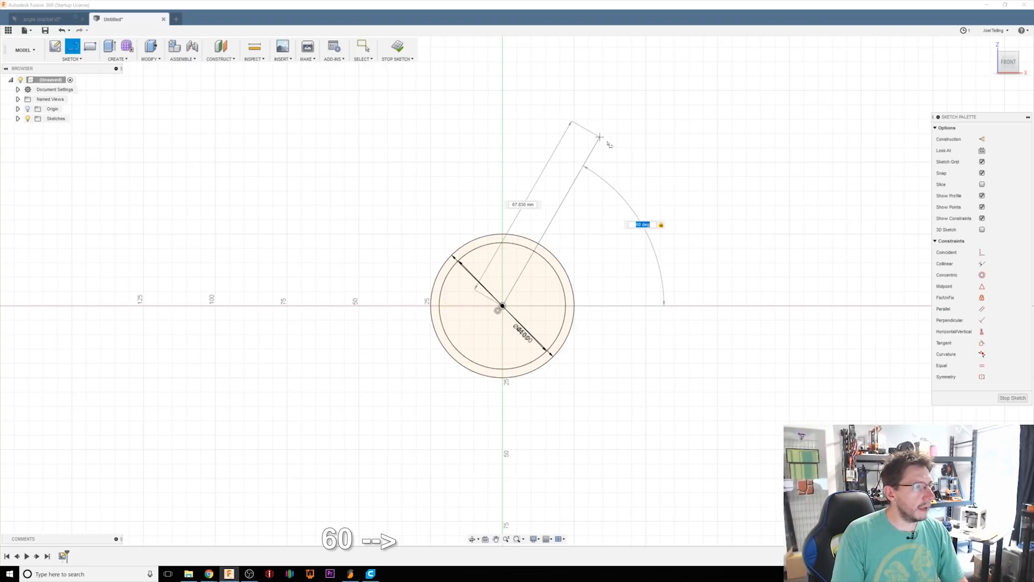
Draw a 95 mm line at 60° from the ring centre, then a second 95 mm line 120° beyond it.
{"action": "key", "text": "Tab"}
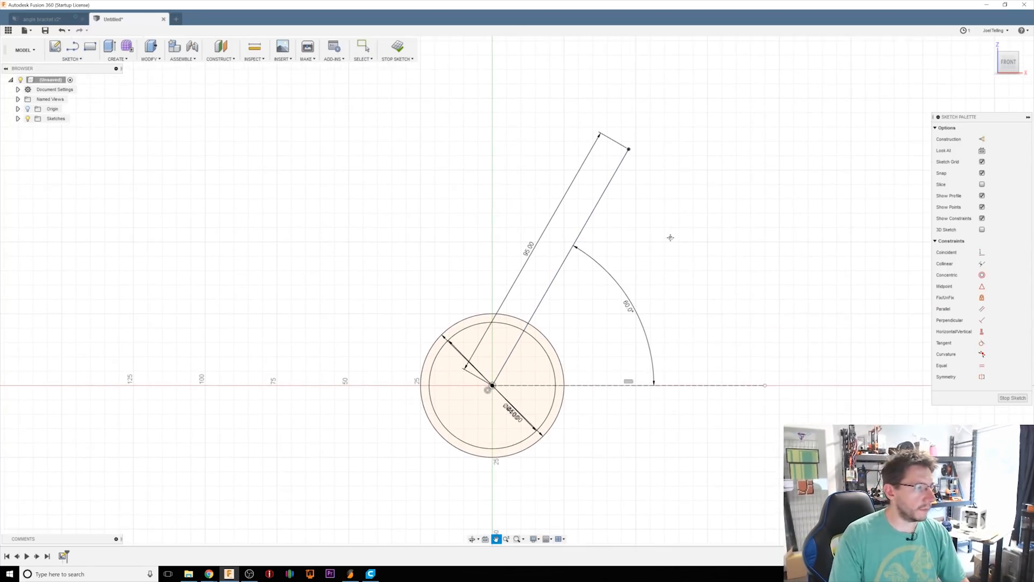
{"action": "key", "text": "l"}
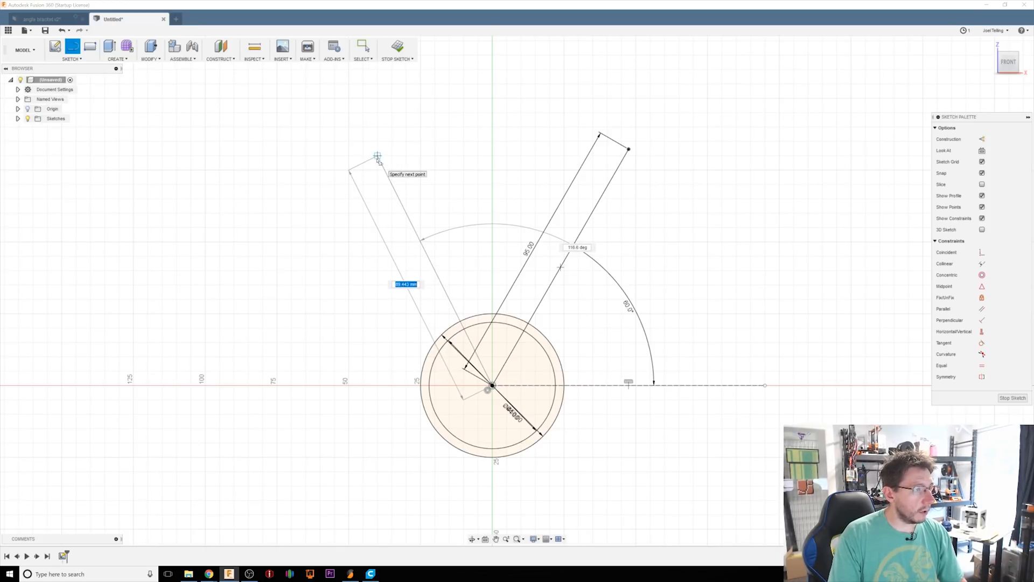
{"action": "type", "text": "95"}
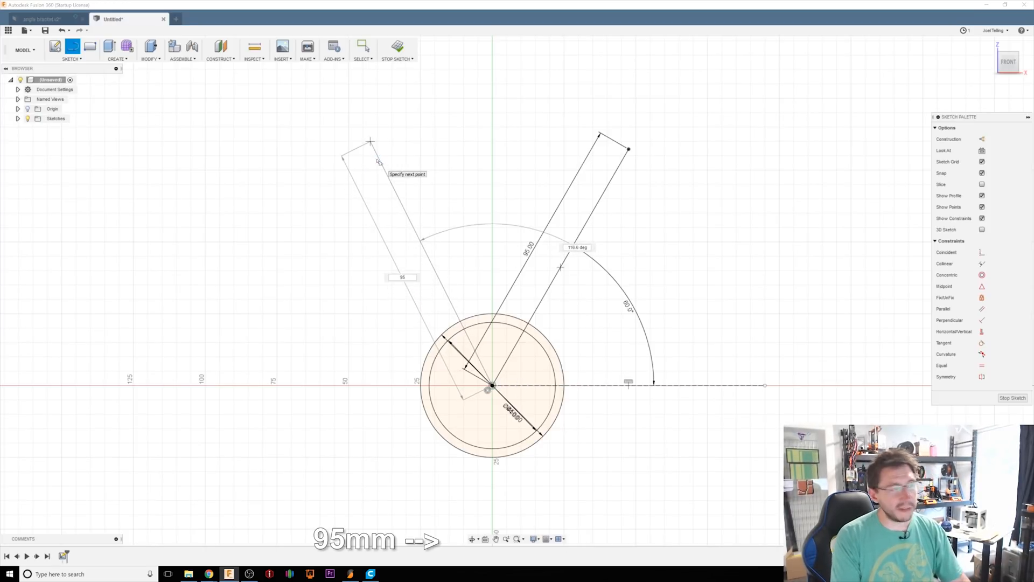
{"action": "key", "text": "Tab"}
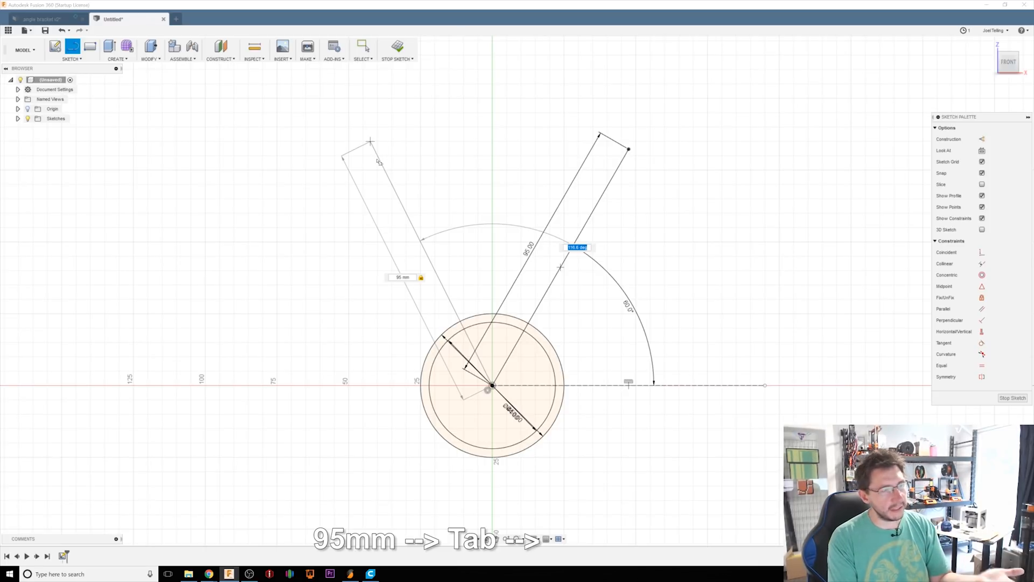
{"action": "type", "text": "120"}
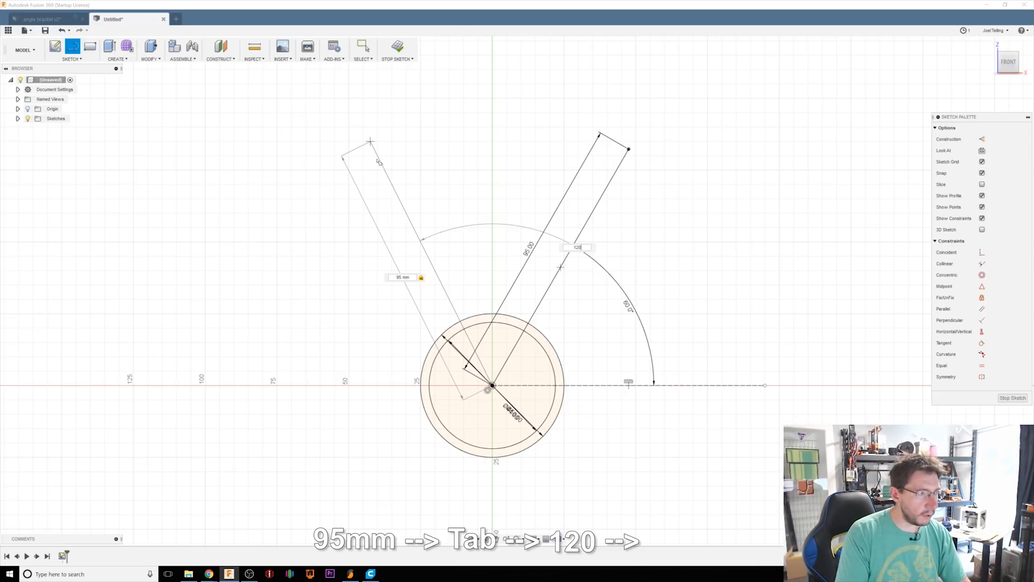
{"action": "key", "text": "Return"}
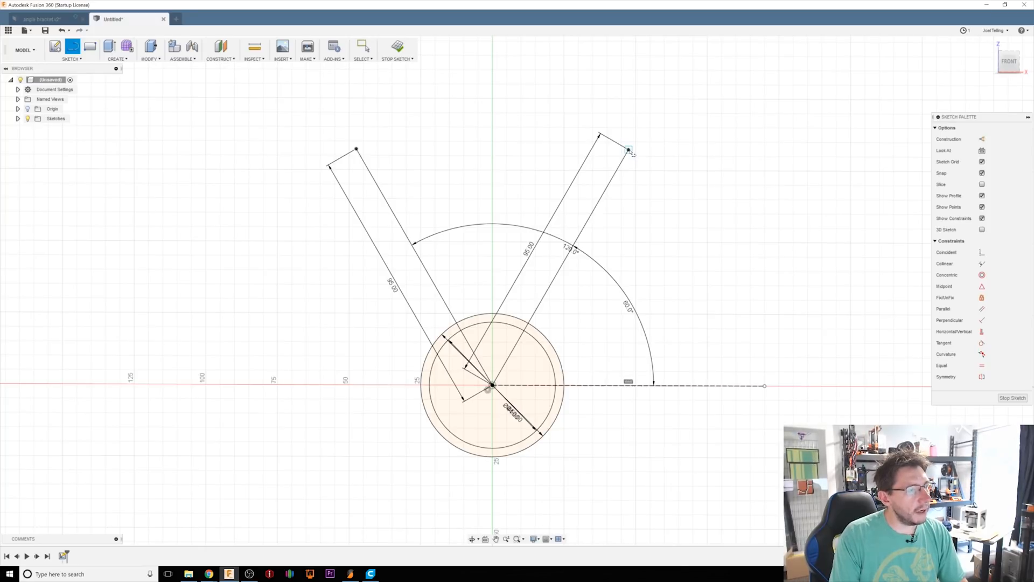
Cap each arm's end with a 25 mm line: 30° on the right, 150° on the left.
{"action": "left_click", "coordinate": [628, 151]}
{"action": "type", "text": "25"}
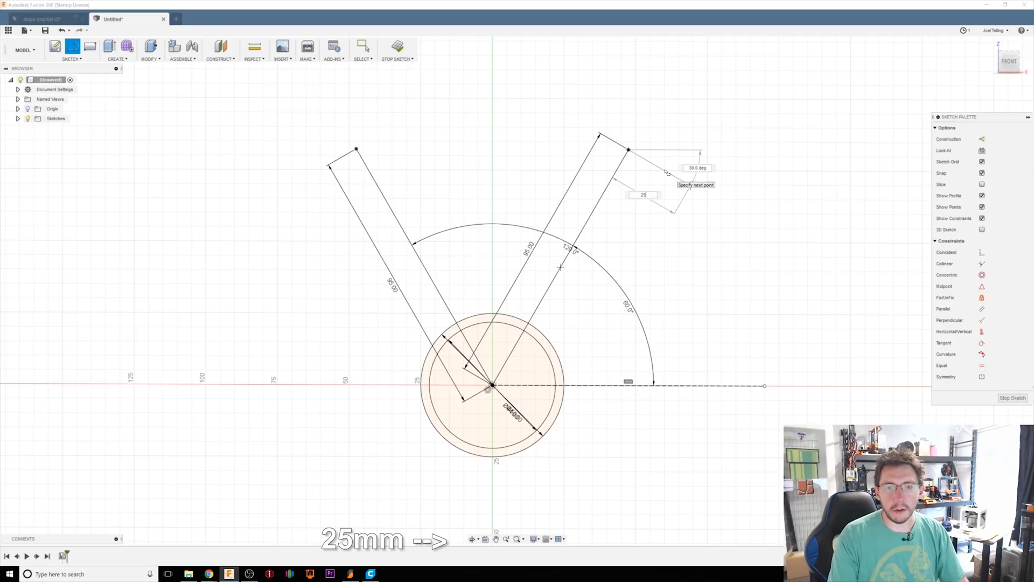
{"action": "key", "text": "Tab"}
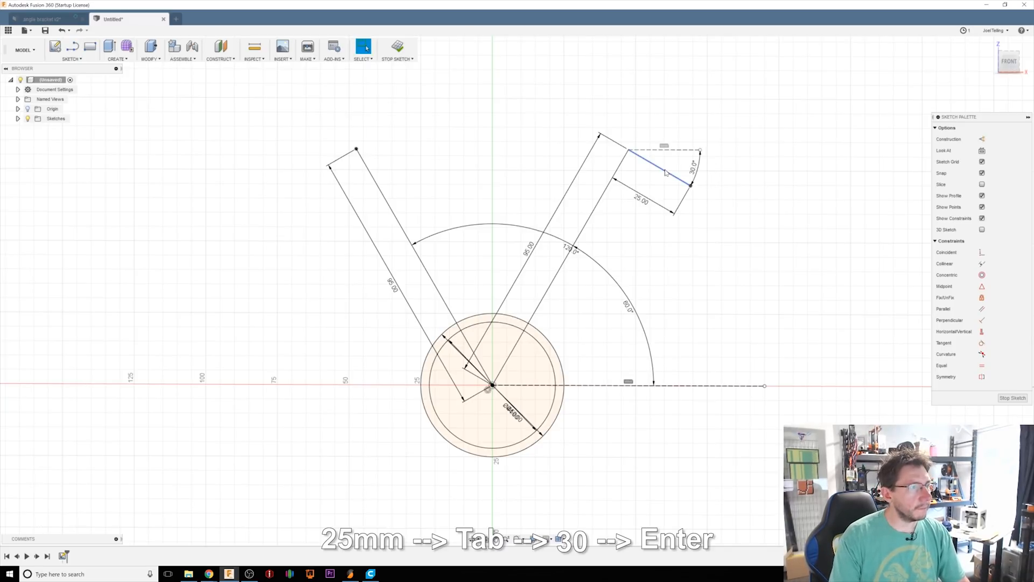
{"action": "key", "text": "Return"}
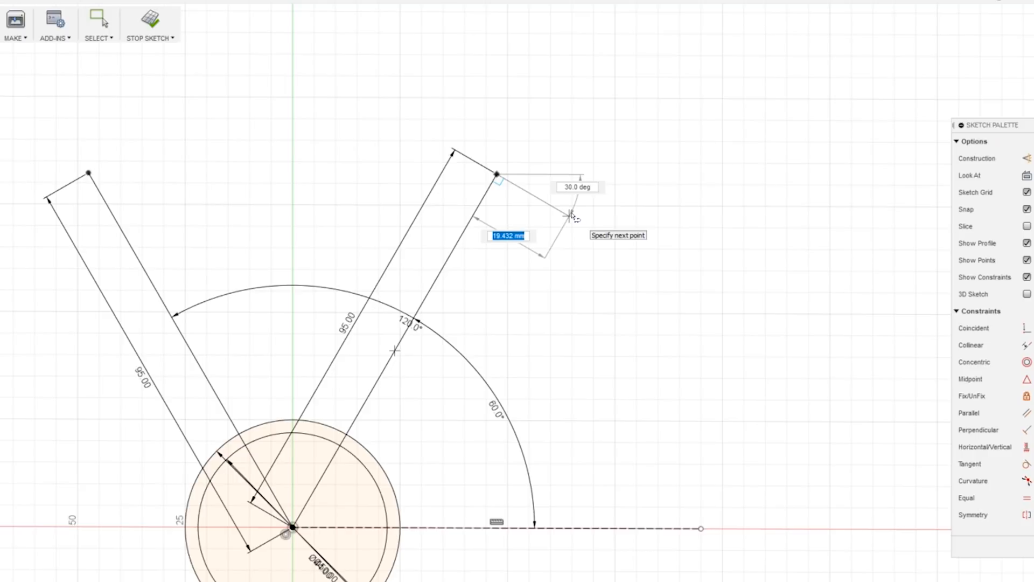
{"action": "type", "text": "25.00"}
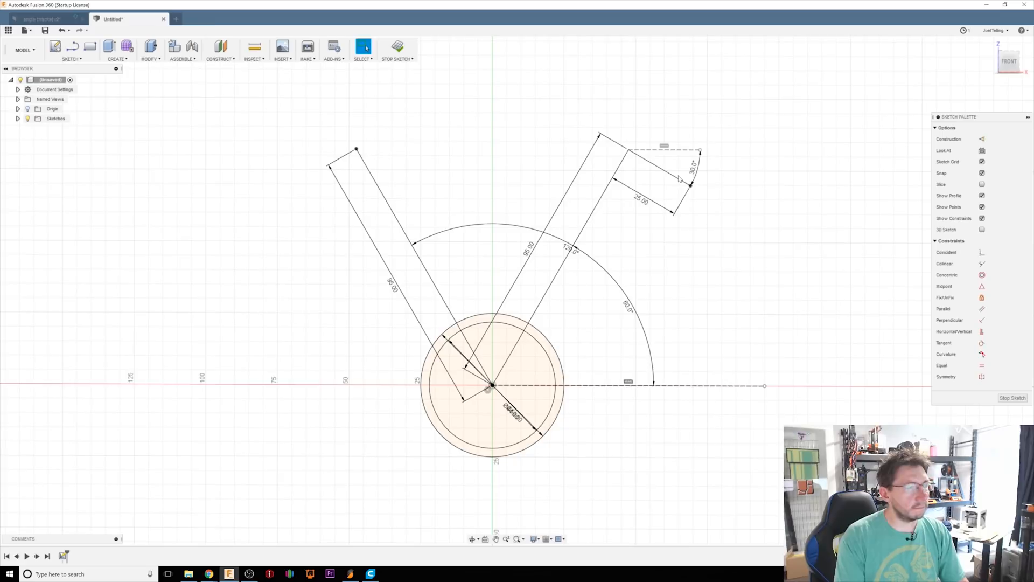
{"action": "key", "text": "l"}
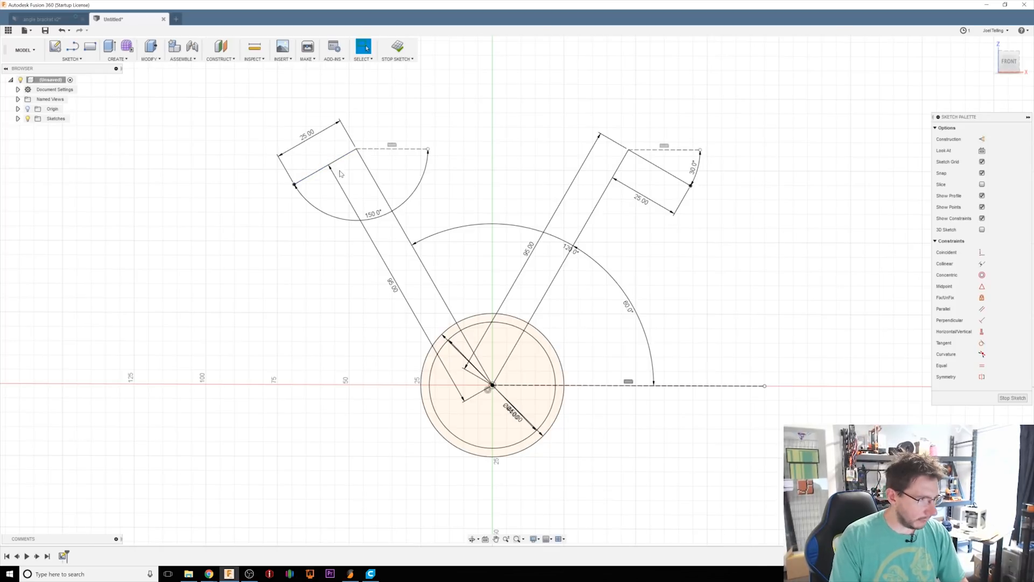
{"action": "key", "text": "l"}
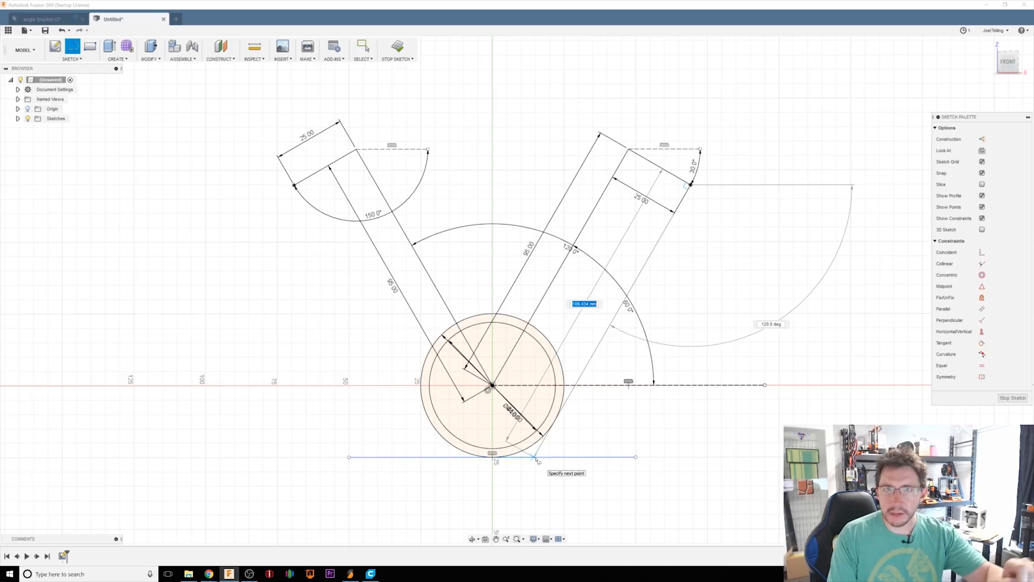
Draw 109.434 mm parallel sides from both end caps down to the base line.
{"action": "key", "text": "Enter"}
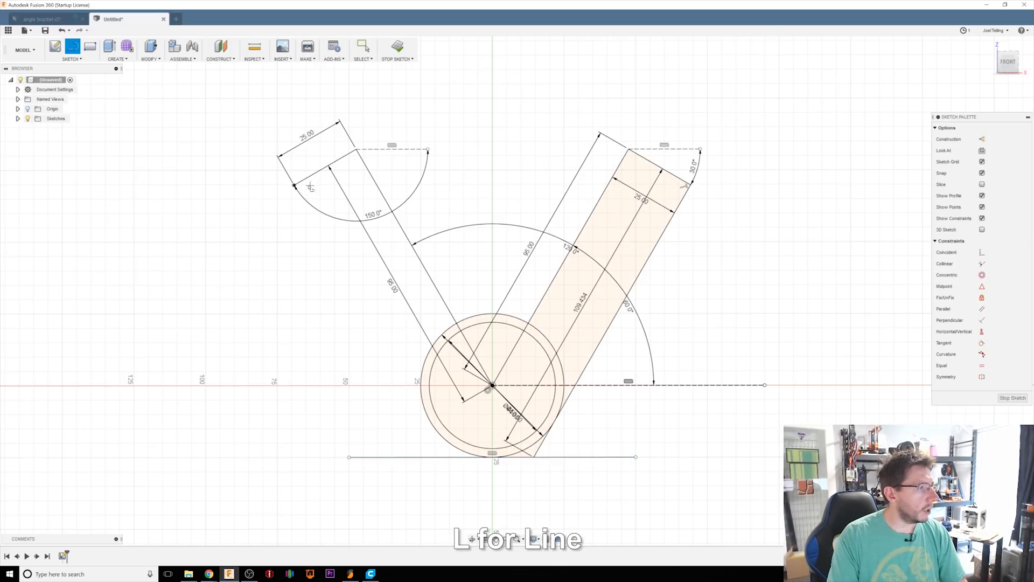
{"action": "left_click", "coordinate": [449, 455]}
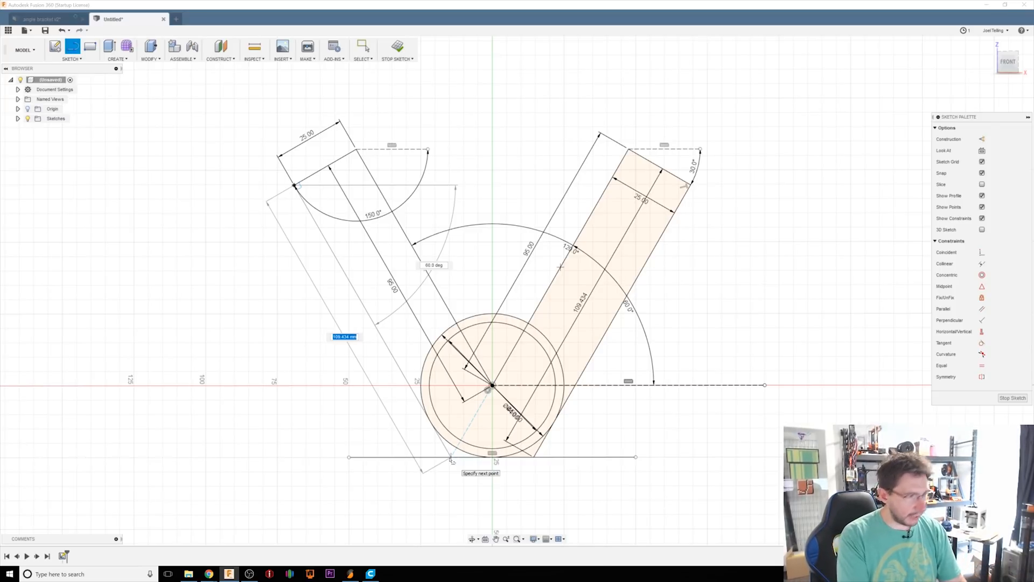
{"action": "left_click", "coordinate": [450, 457]}
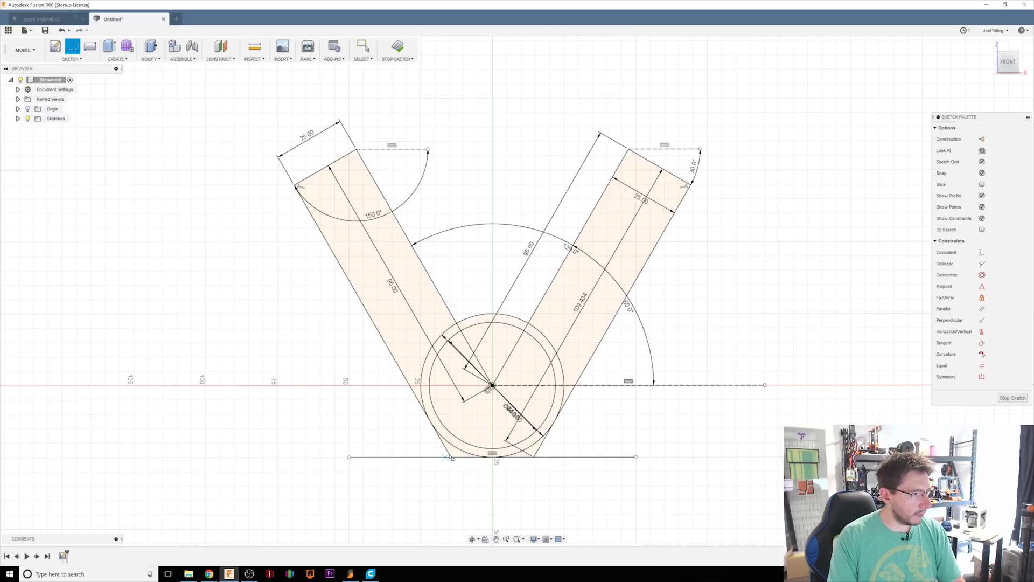
{"action": "mouse_move", "coordinate": [554, 477]}
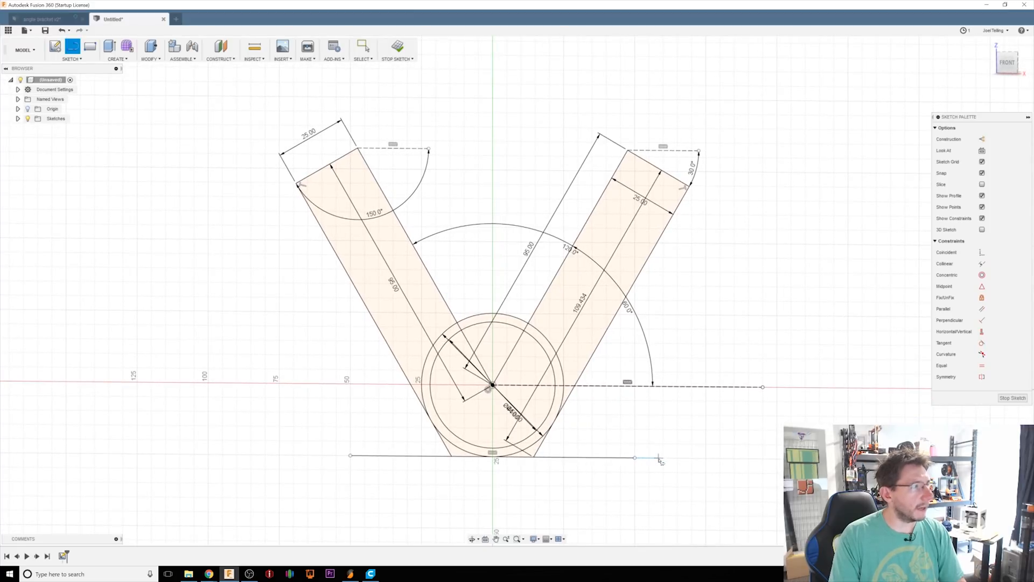
Create a plane at angle through the right arm's end line.
{"action": "left_click", "coordinate": [220, 49]}
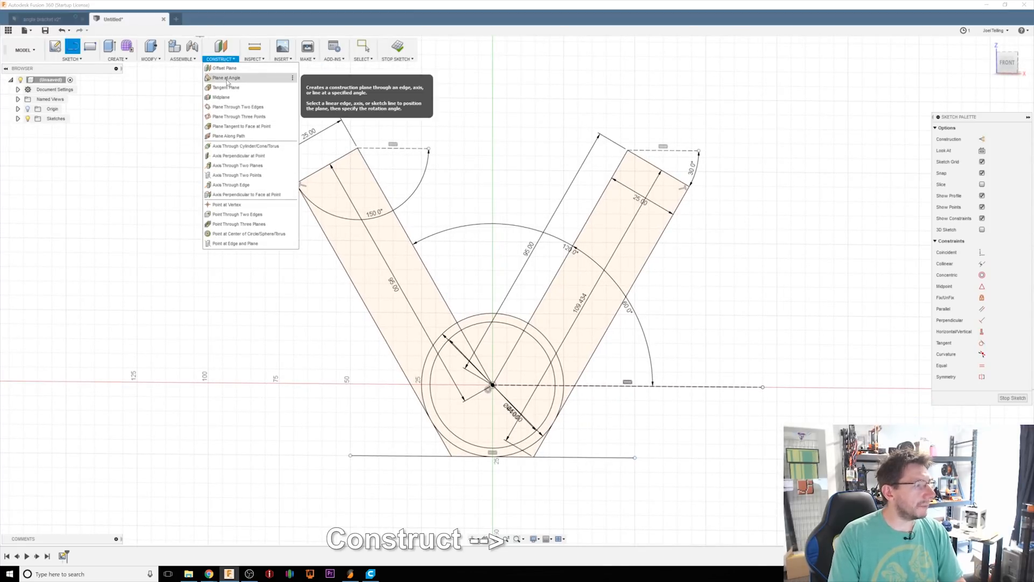
{"action": "left_click", "coordinate": [227, 77]}
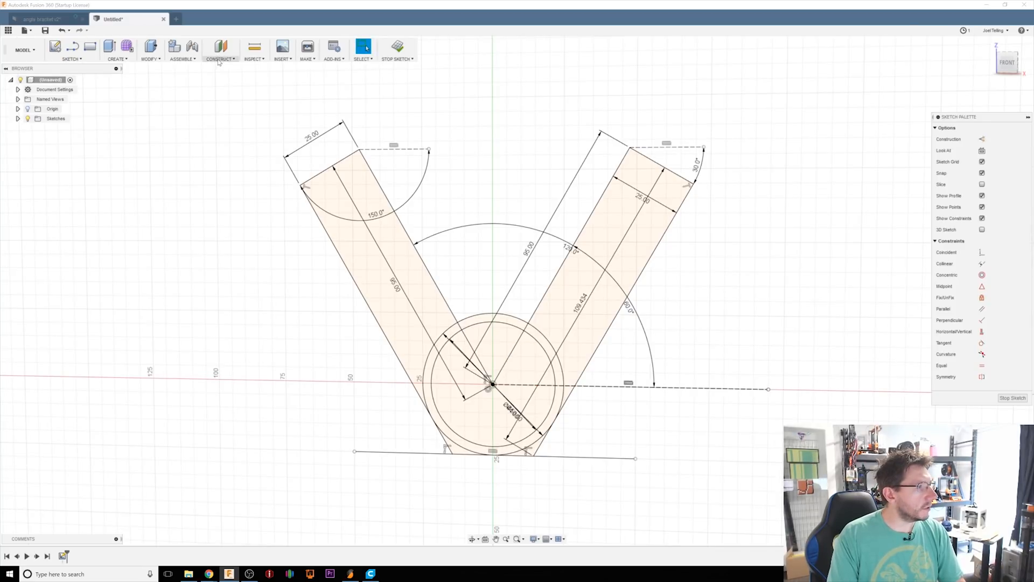
{"action": "left_click", "coordinate": [221, 49]}
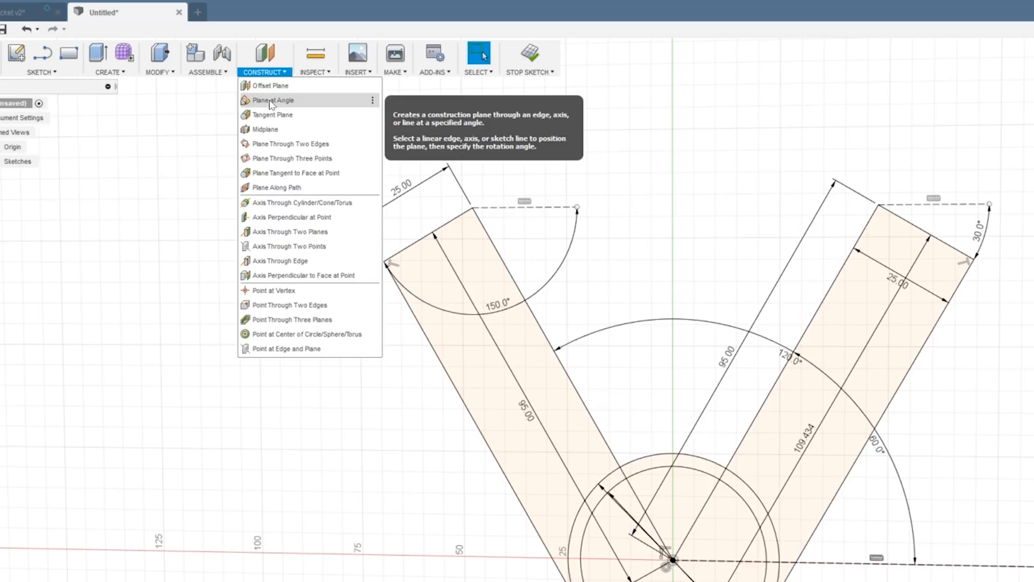
{"action": "left_click", "coordinate": [273, 100]}
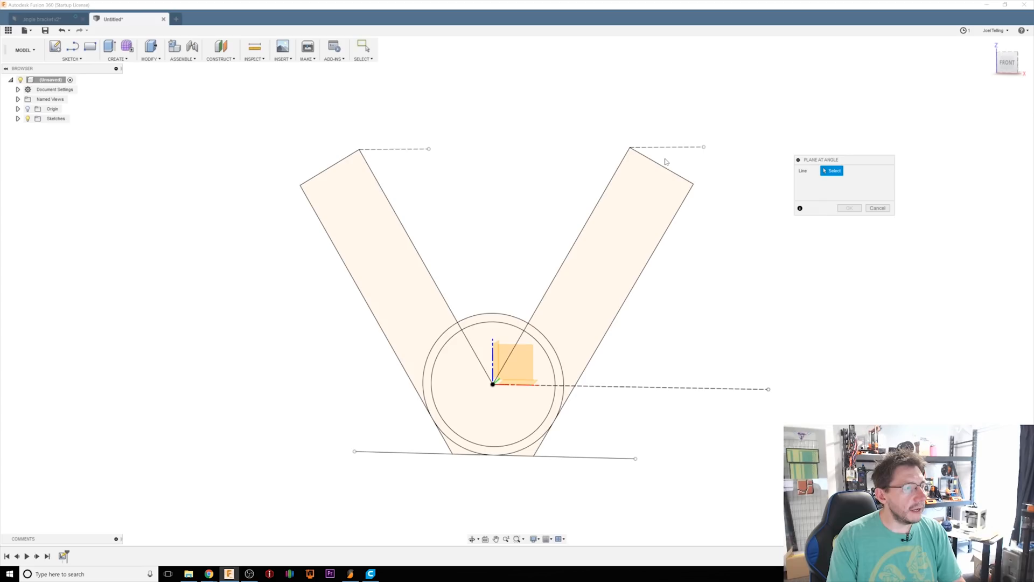
{"action": "left_click", "coordinate": [663, 168]}
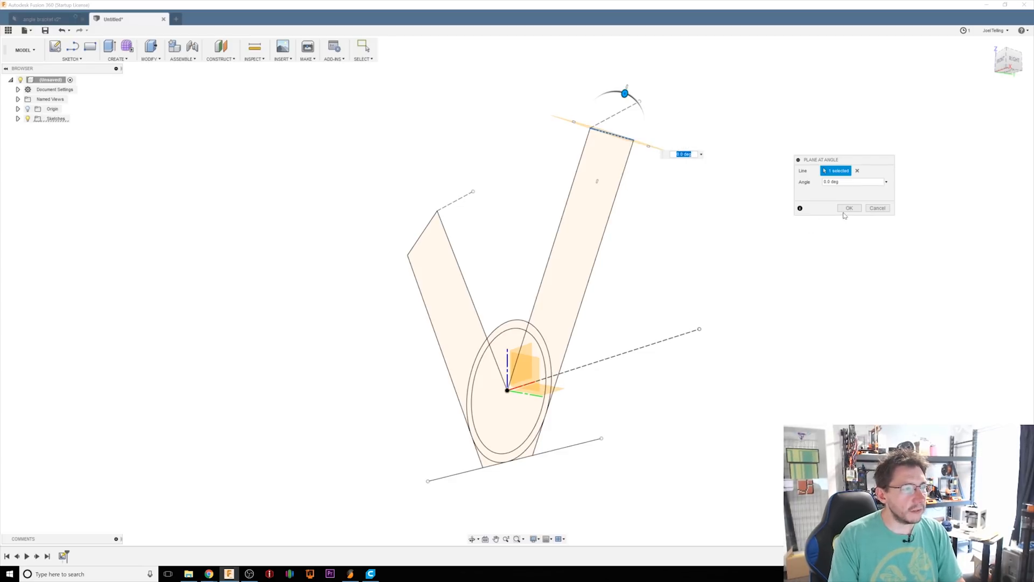
{"action": "left_click", "coordinate": [849, 207]}
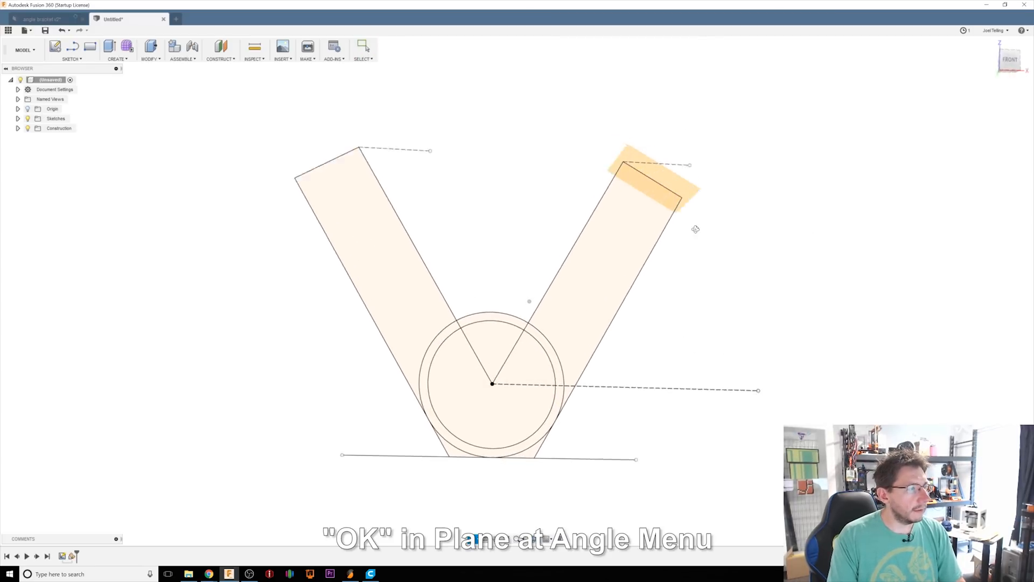
Add a second plane at angle through the left arm's end line.
{"action": "left_click", "coordinate": [220, 47]}
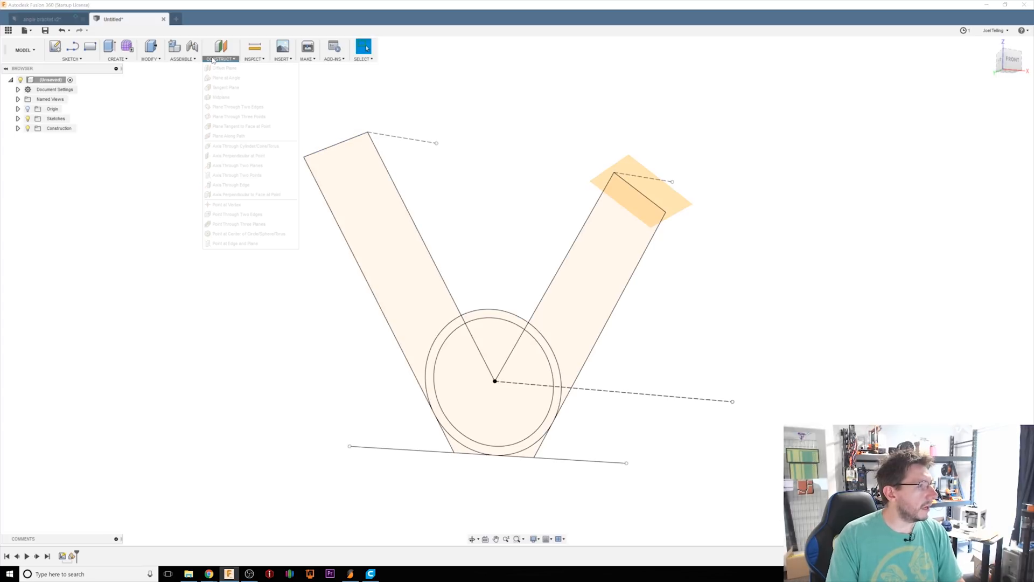
{"action": "left_click", "coordinate": [226, 78]}
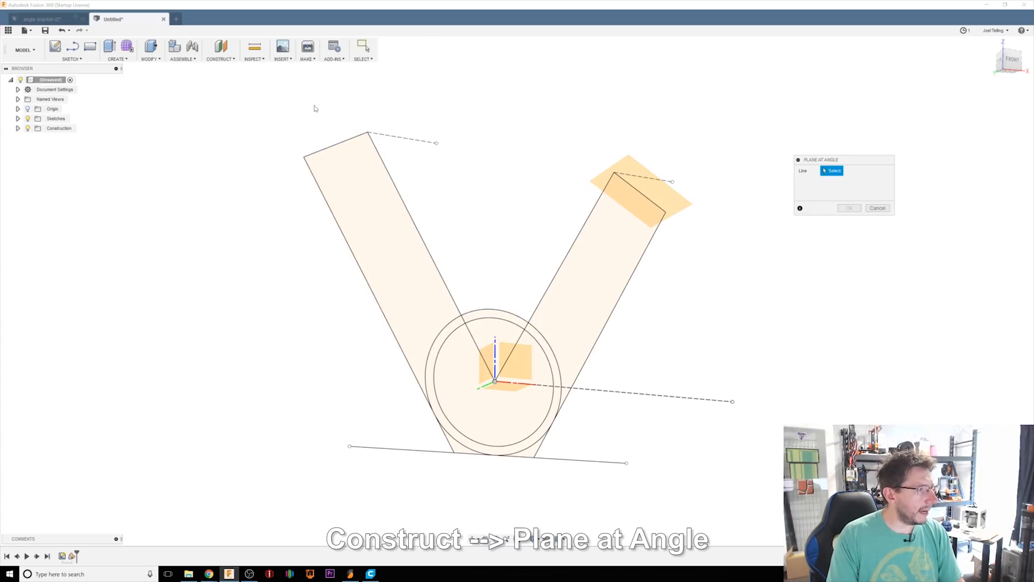
{"action": "left_click", "coordinate": [330, 138]}
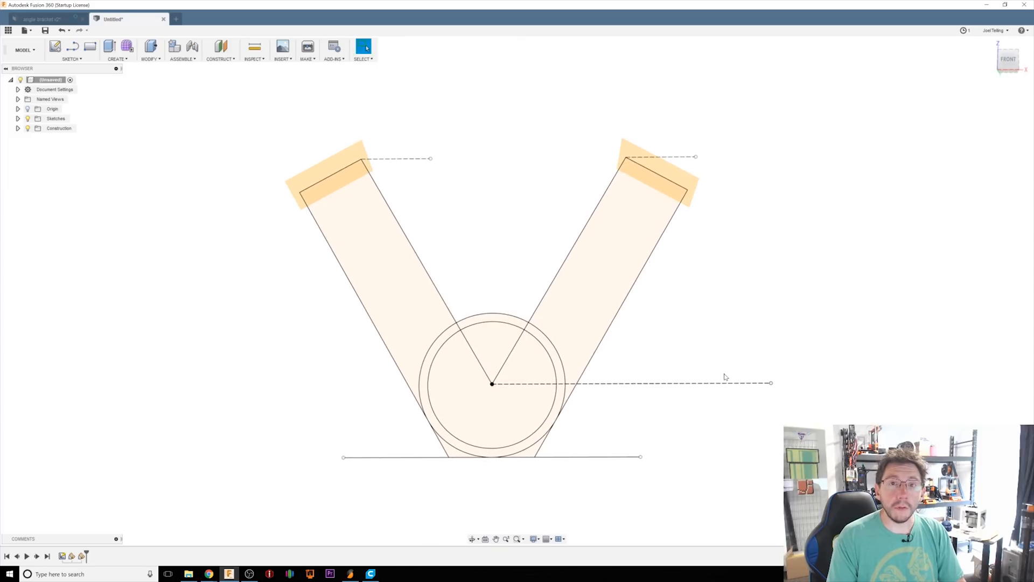
{"action": "mouse_move", "coordinate": [670, 357]}
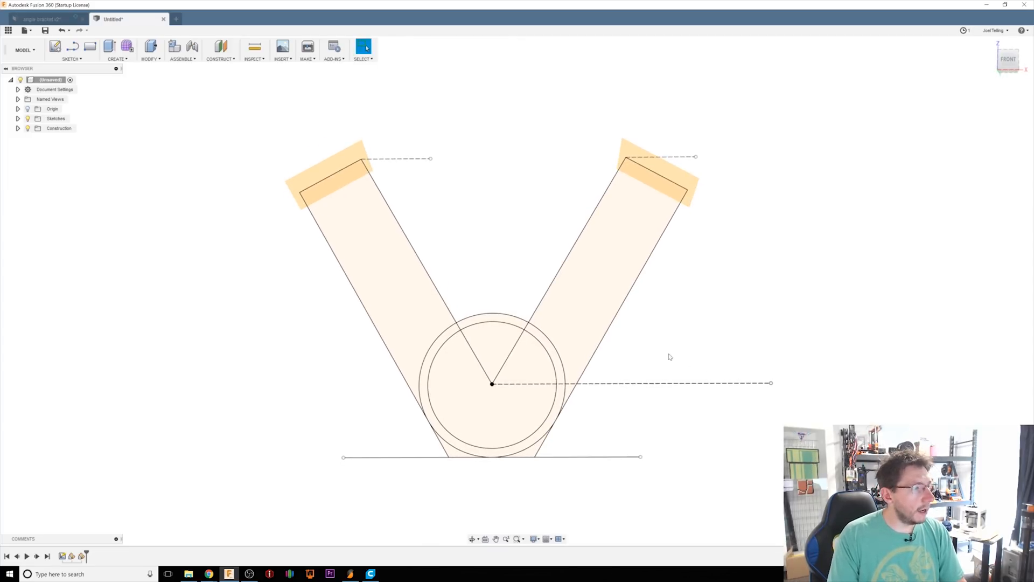
Extrude the ring and base profiles 25 mm symmetrically into a solid body.
{"action": "left_click", "coordinate": [544, 336]}
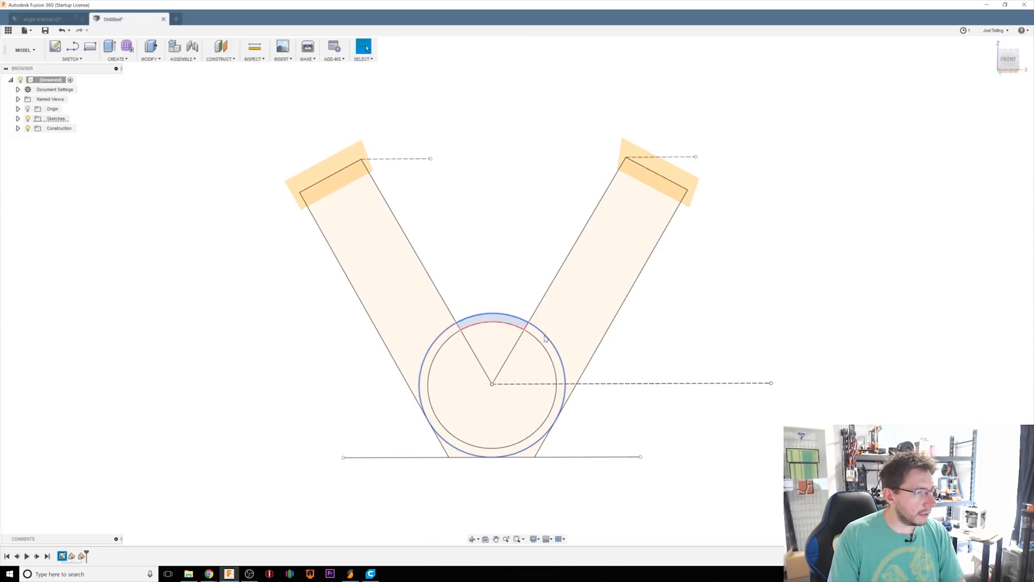
{"action": "left_click", "coordinate": [544, 340]}
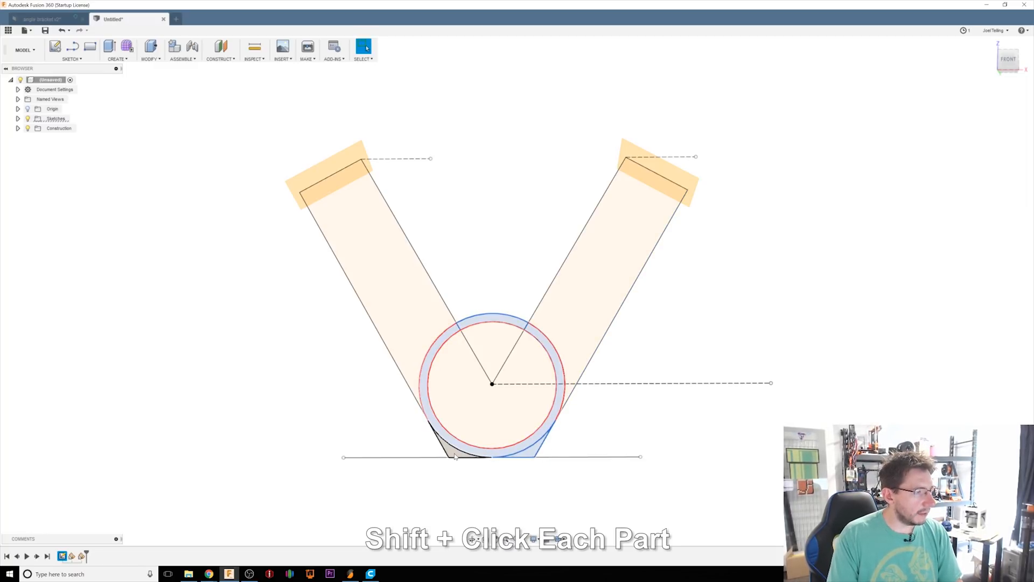
{"action": "key", "text": "e"}
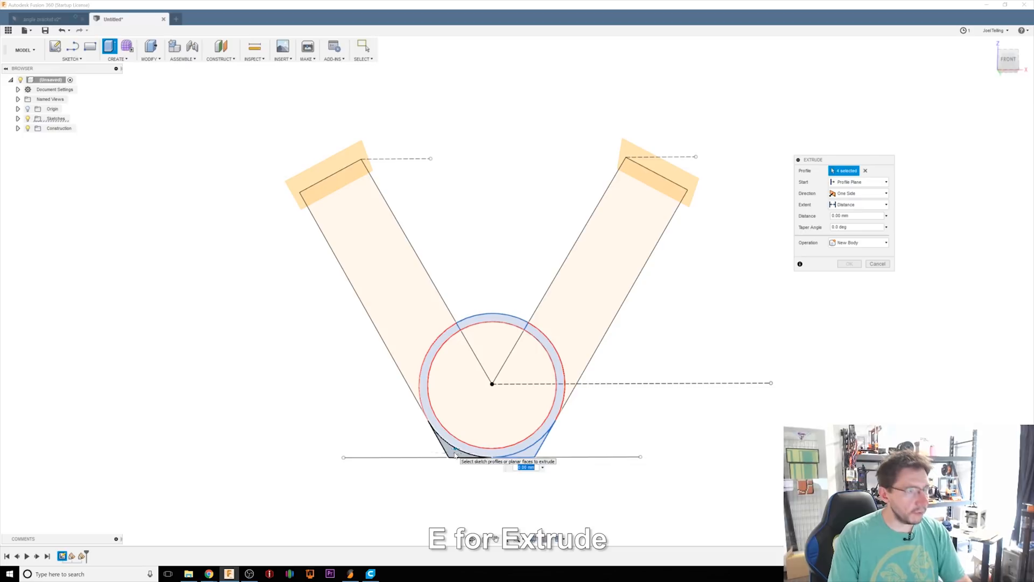
{"action": "type", "text": "25"}
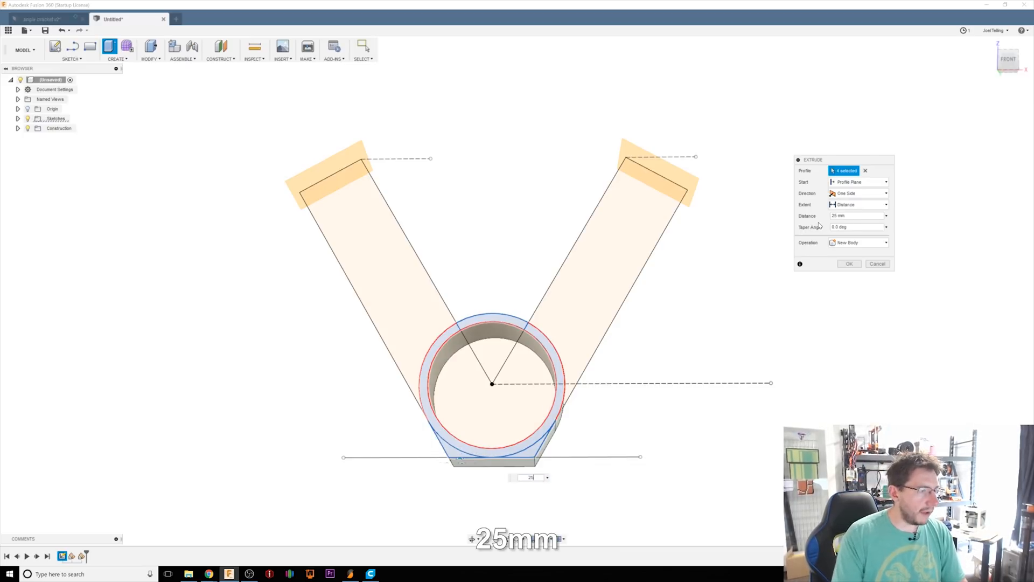
{"action": "left_click", "coordinate": [858, 194]}
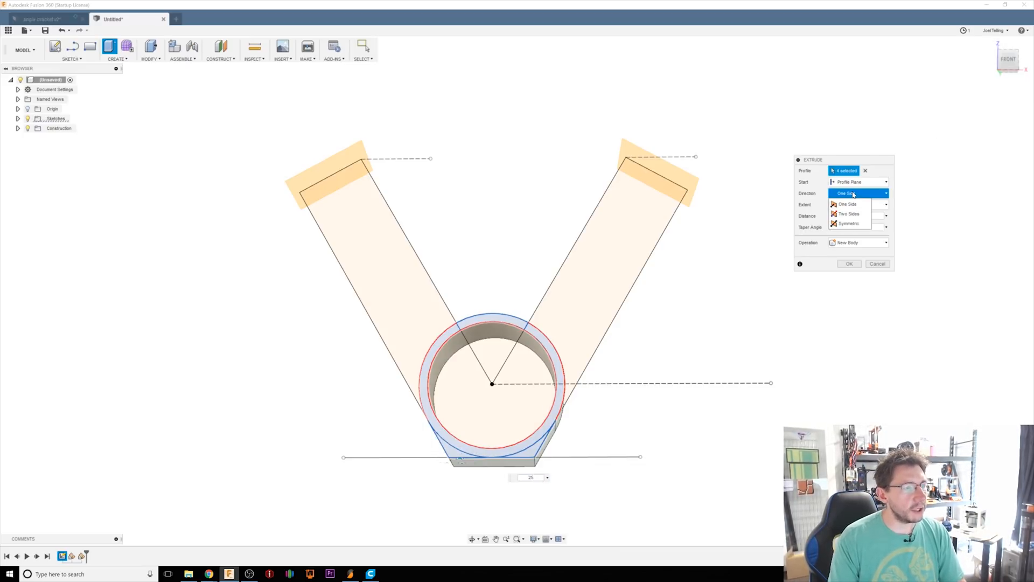
{"action": "left_click", "coordinate": [849, 223]}
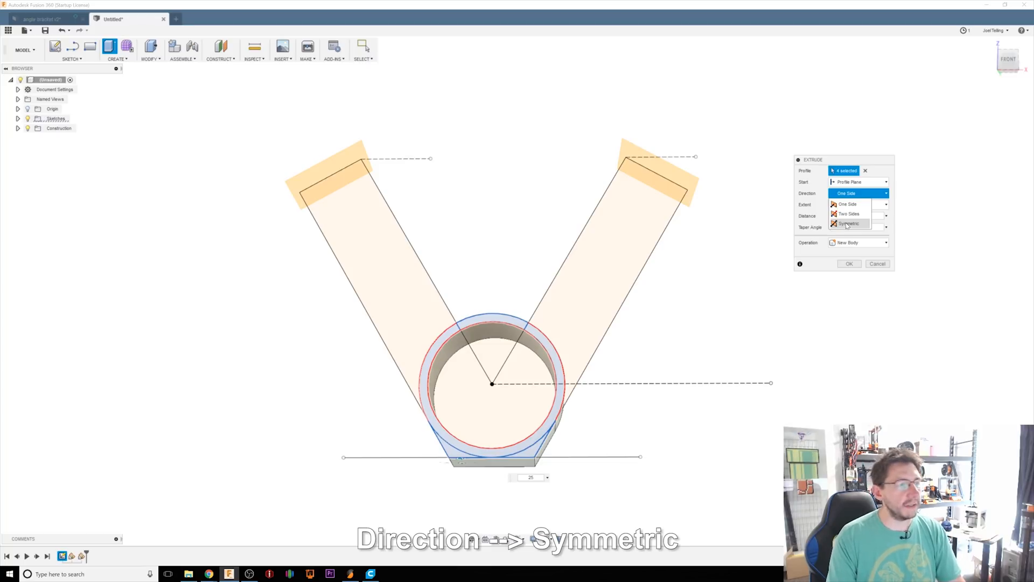
{"action": "left_click", "coordinate": [849, 223]}
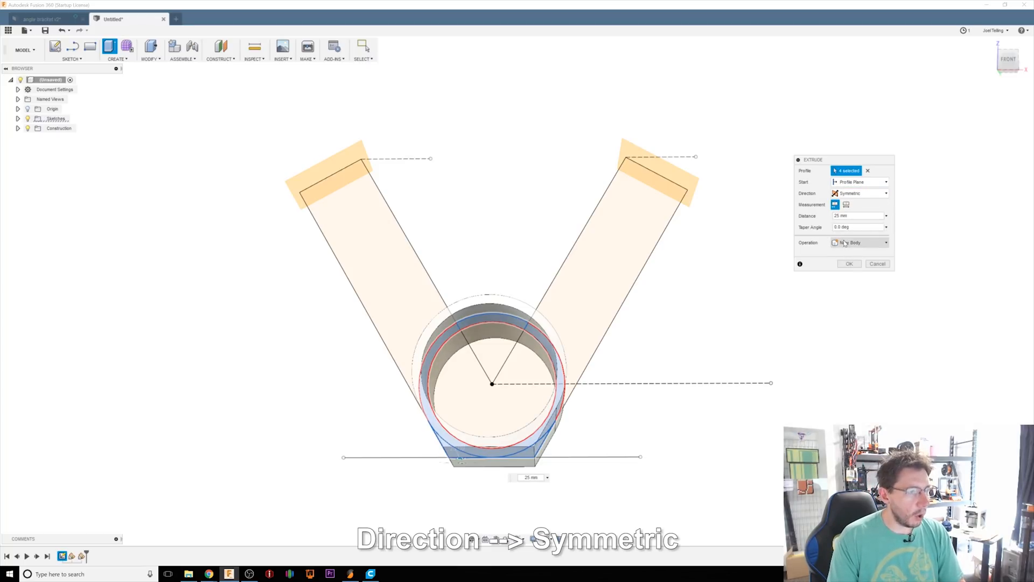
{"action": "left_click", "coordinate": [849, 263]}
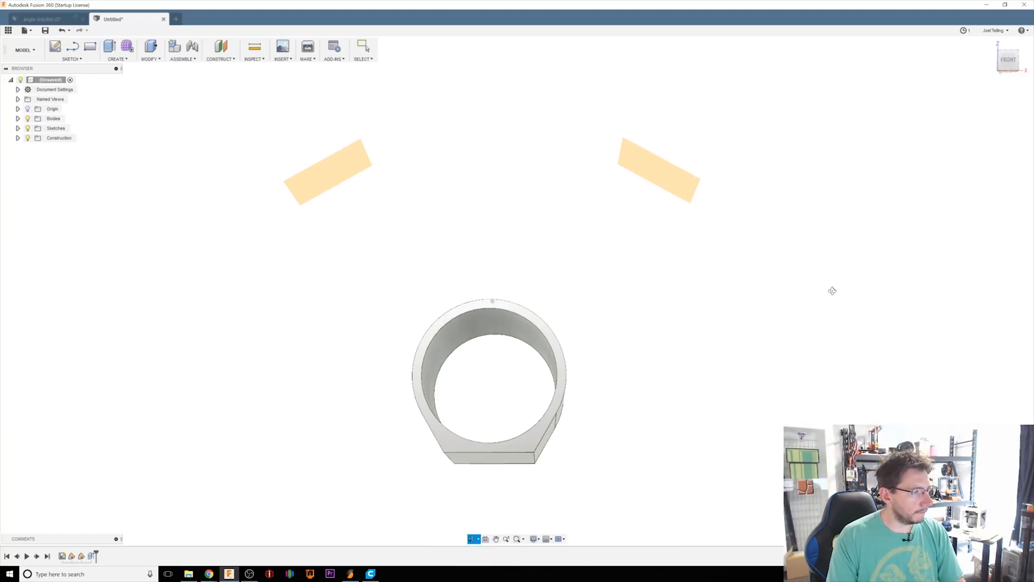
Make Sketch1 visible again from the browser.
{"action": "left_click", "coordinate": [364, 47]}
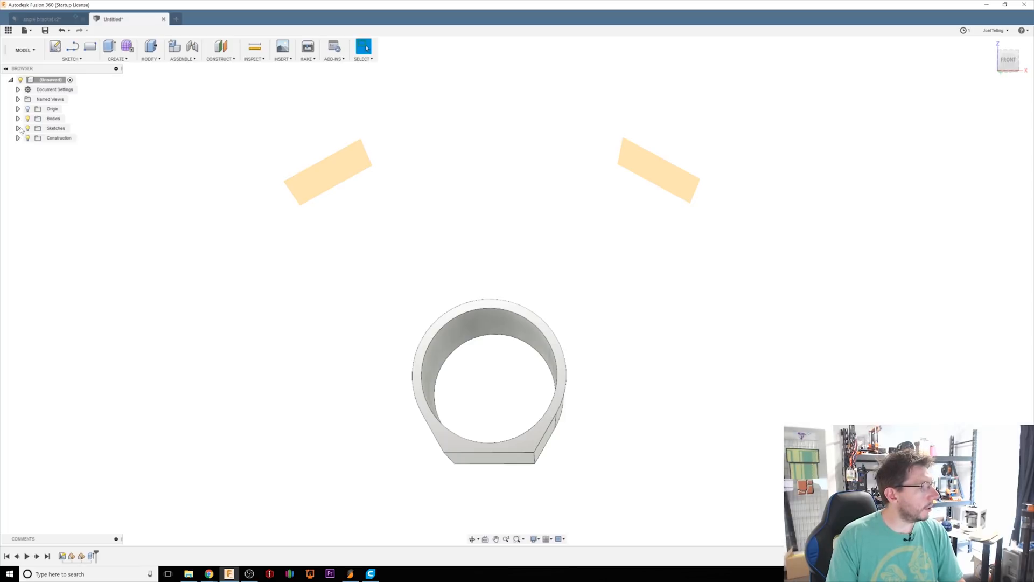
{"action": "left_click", "coordinate": [18, 127]}
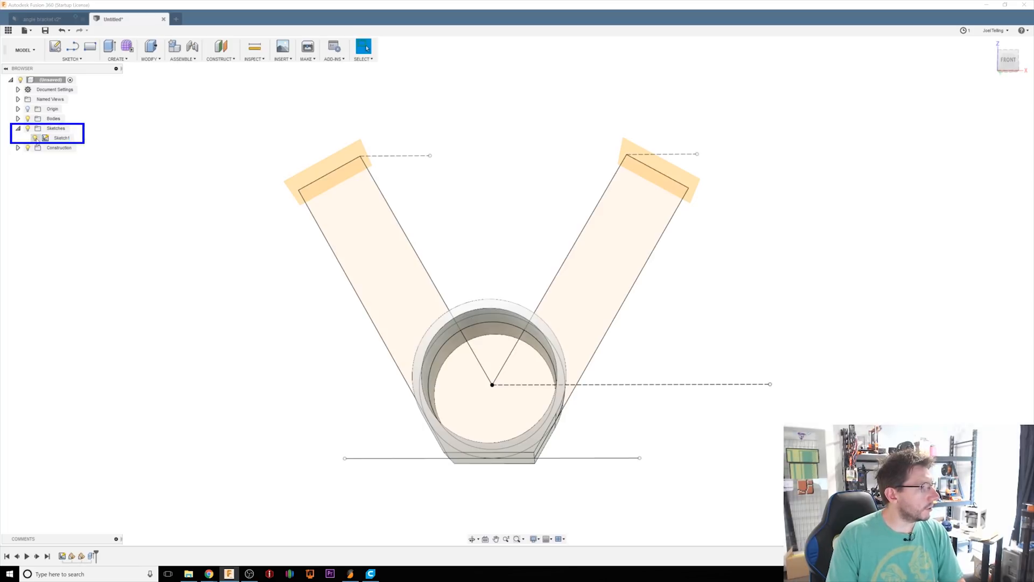
{"action": "left_click", "coordinate": [873, 358]}
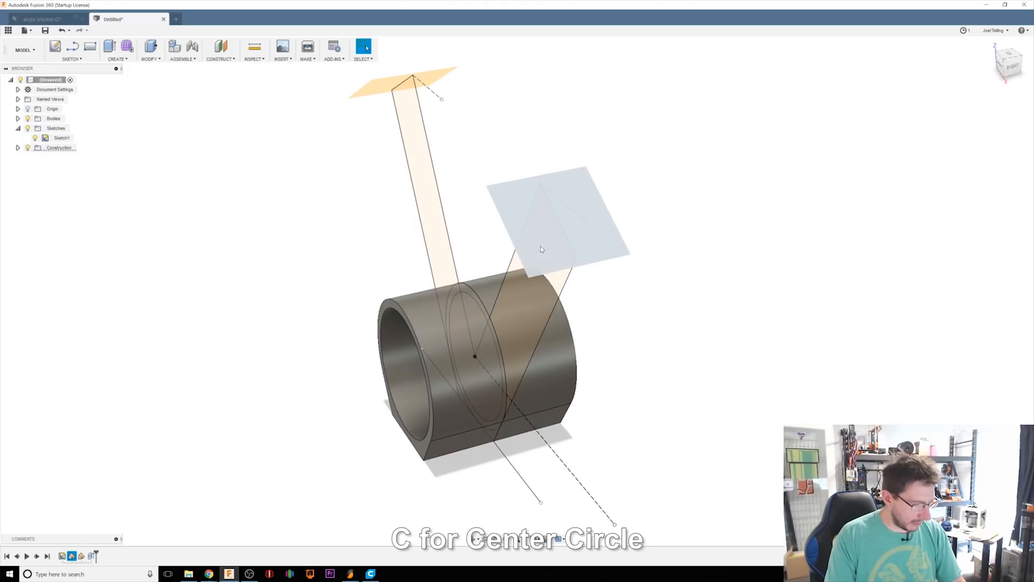
On the right tube-end plane, sketch concentric 50 mm and 44 mm circles.
{"action": "left_click", "coordinate": [543, 224]}
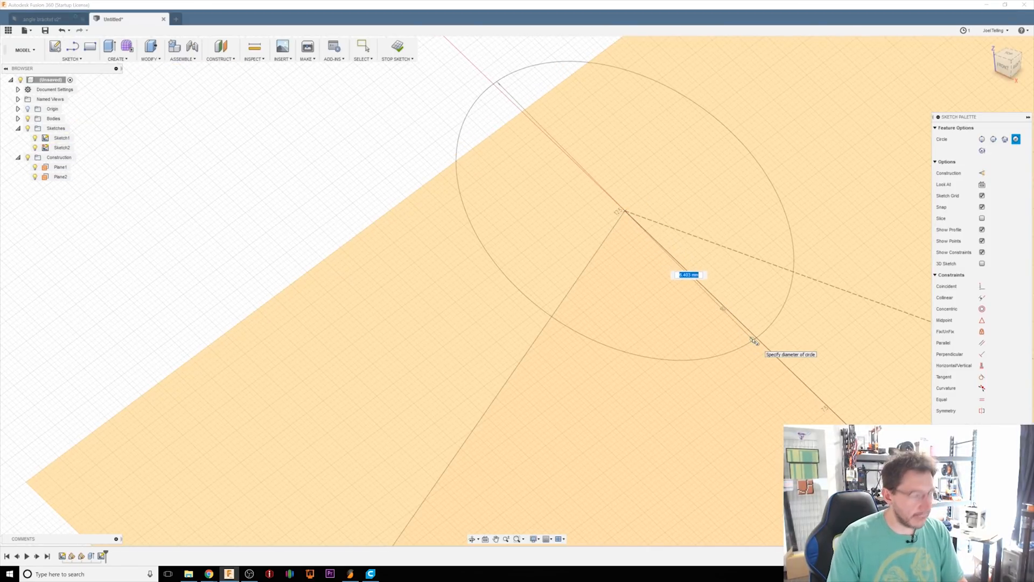
{"action": "type", "text": "50"}
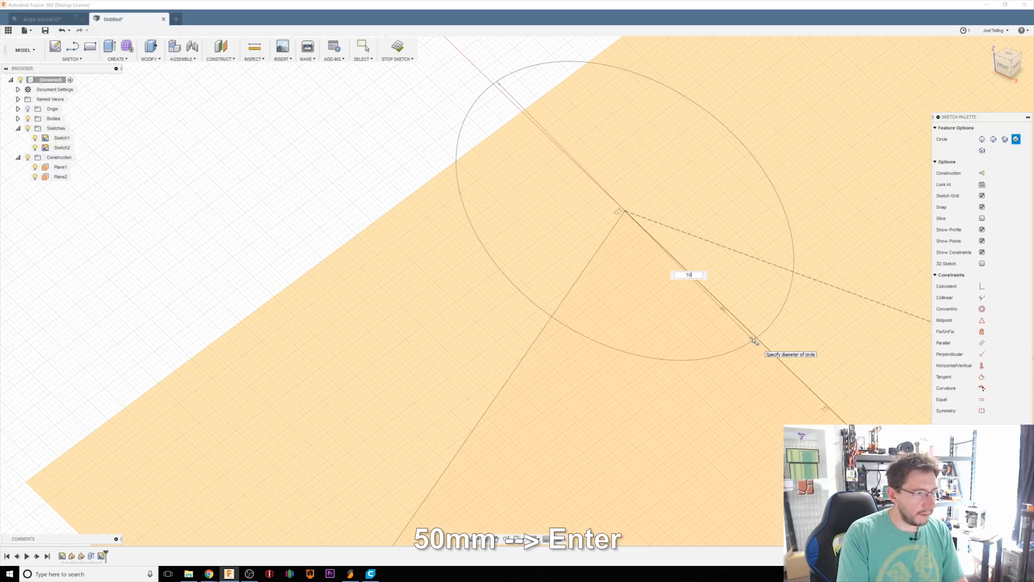
{"action": "key", "text": "Return"}
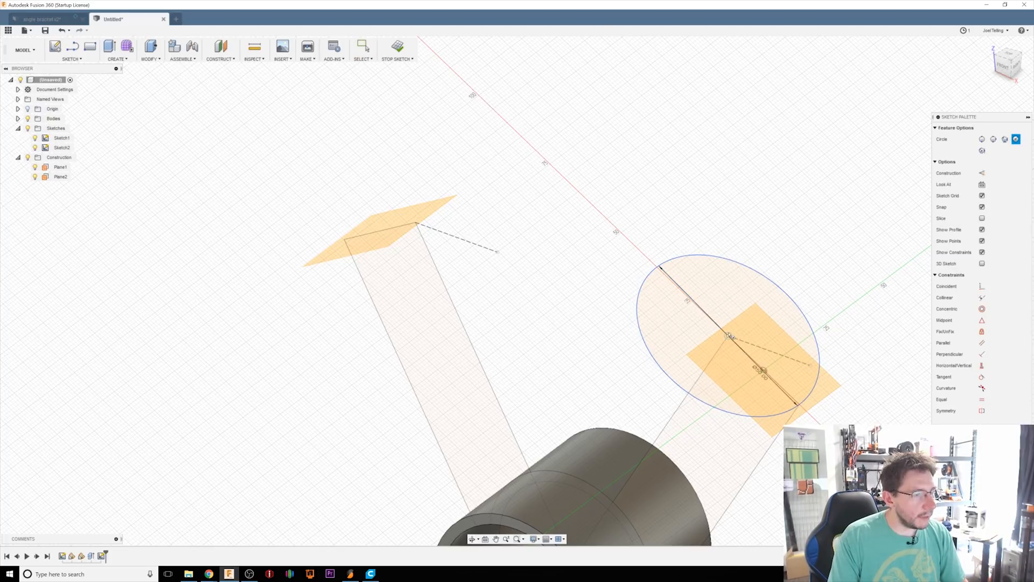
{"action": "type", "text": "44"}
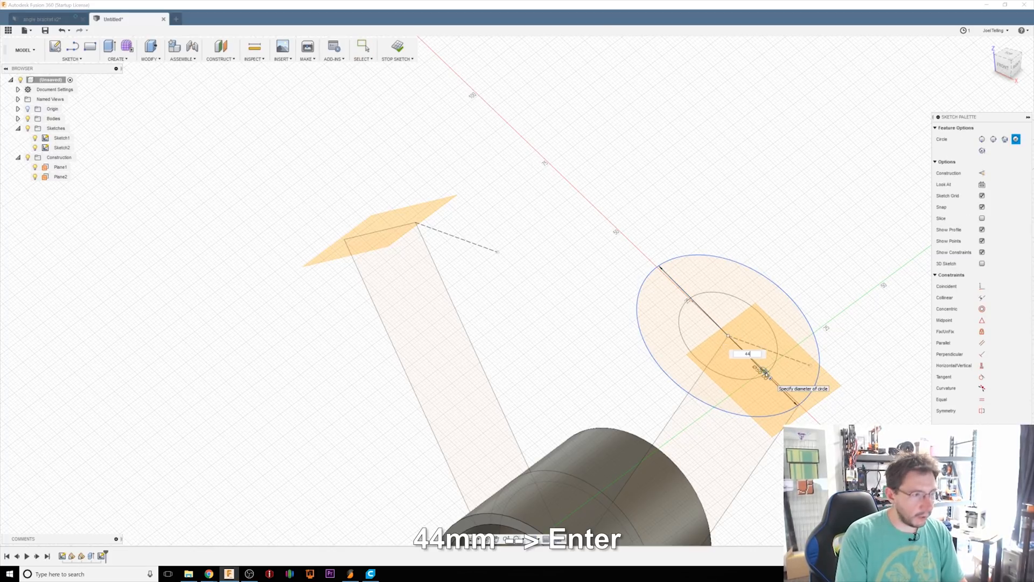
{"action": "key", "text": "Return"}
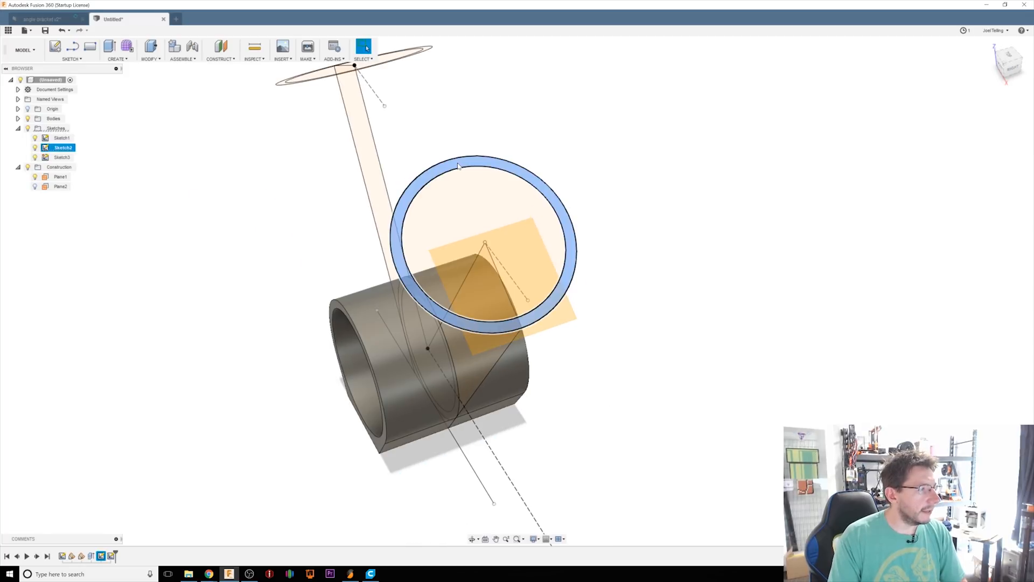
Extrude both end-plane rings 95 mm back toward the base to form the tube arms.
{"action": "key", "text": "e"}
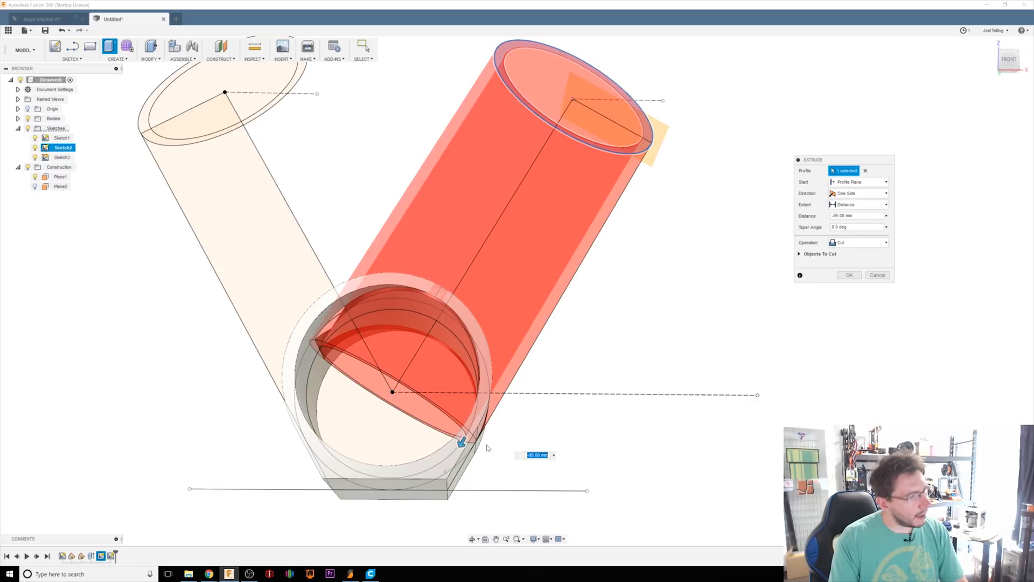
{"action": "mouse_move", "coordinate": [482, 437]}
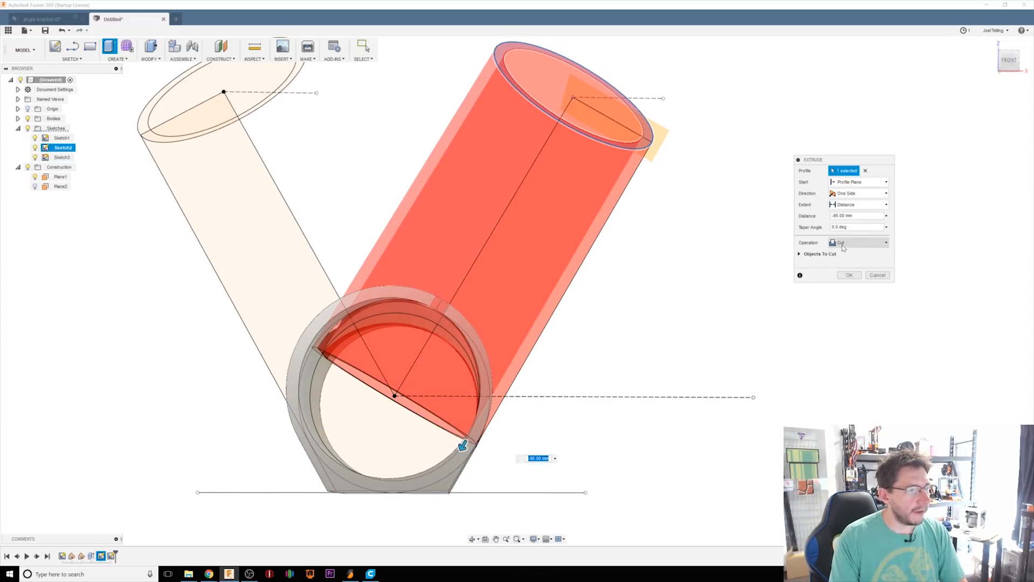
{"action": "left_click", "coordinate": [849, 275]}
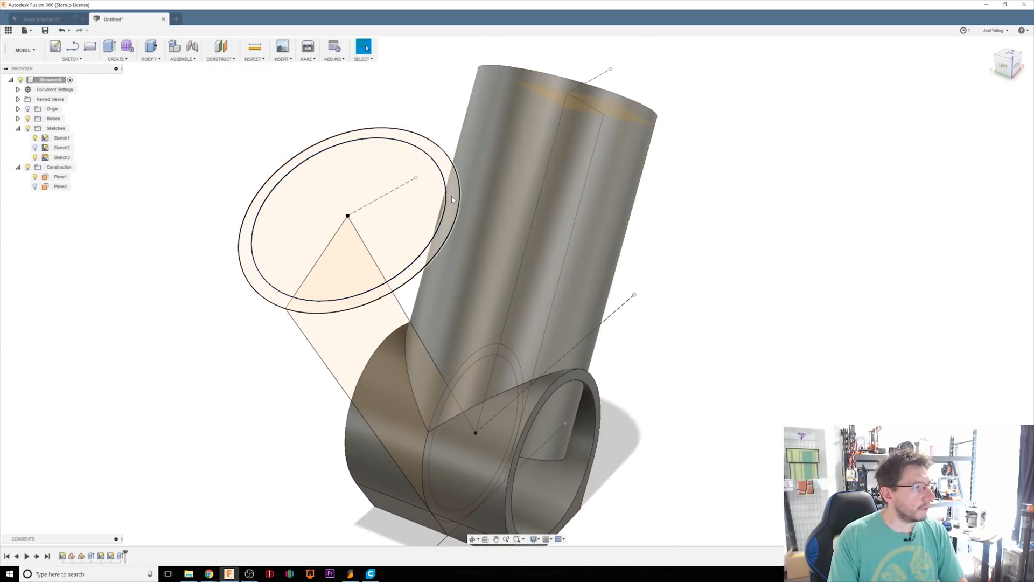
{"action": "key", "text": "e"}
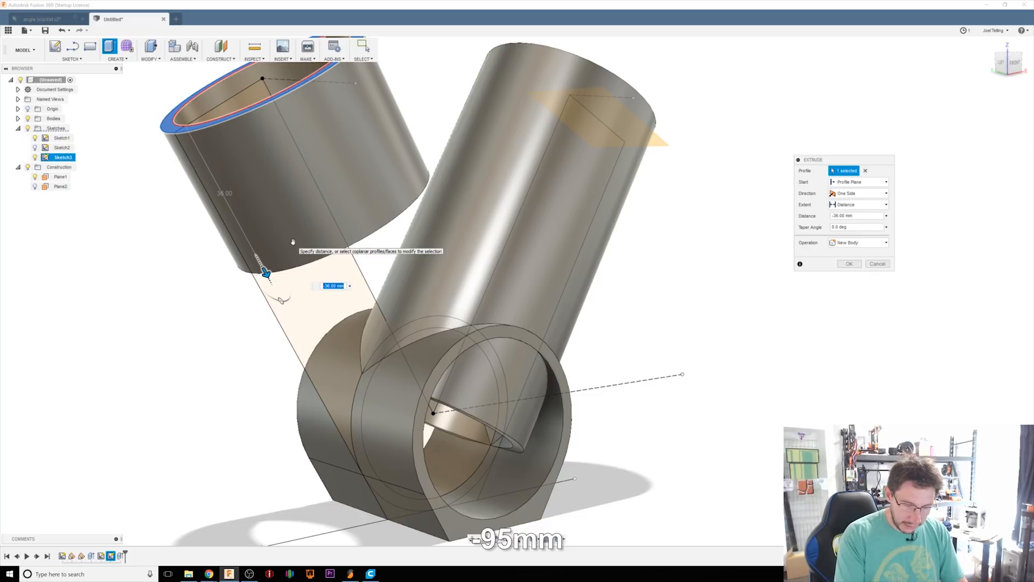
{"action": "left_click", "coordinate": [857, 242]}
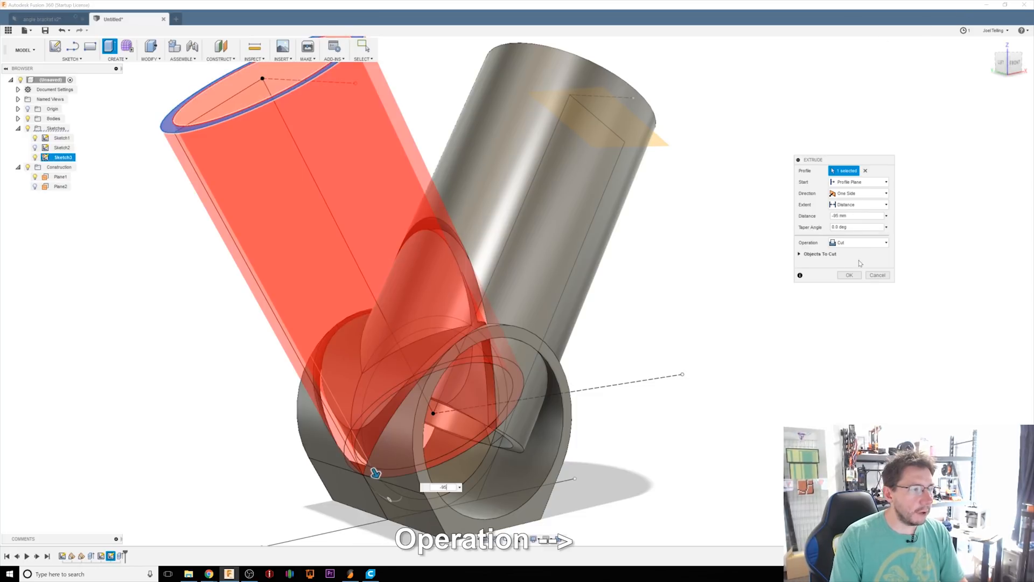
{"action": "left_click", "coordinate": [849, 276]}
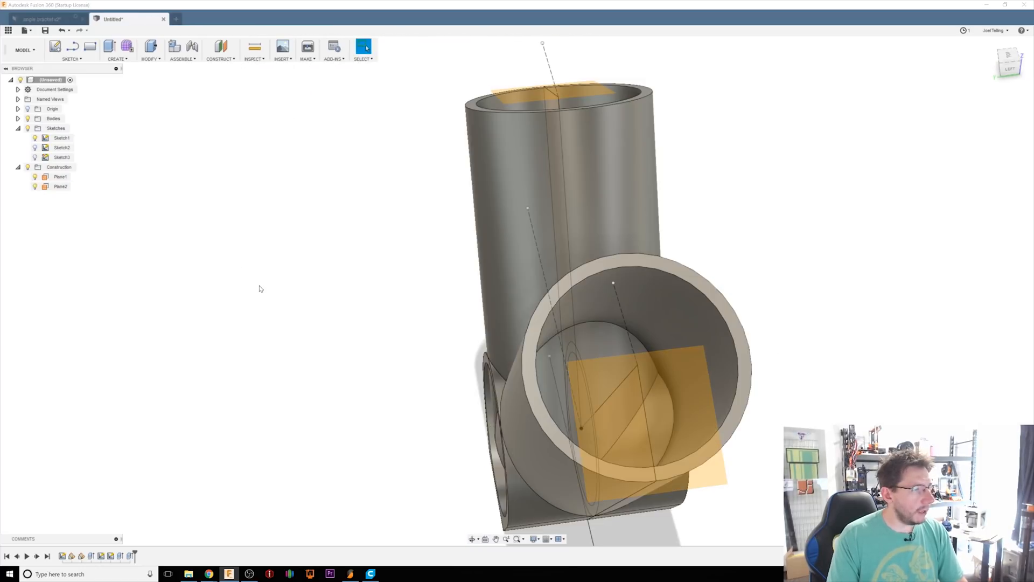
Hide both planes and extrude Sketch2's inner circle 3 mm from a -40 mm offset, joined.
{"action": "left_click", "coordinate": [60, 177]}
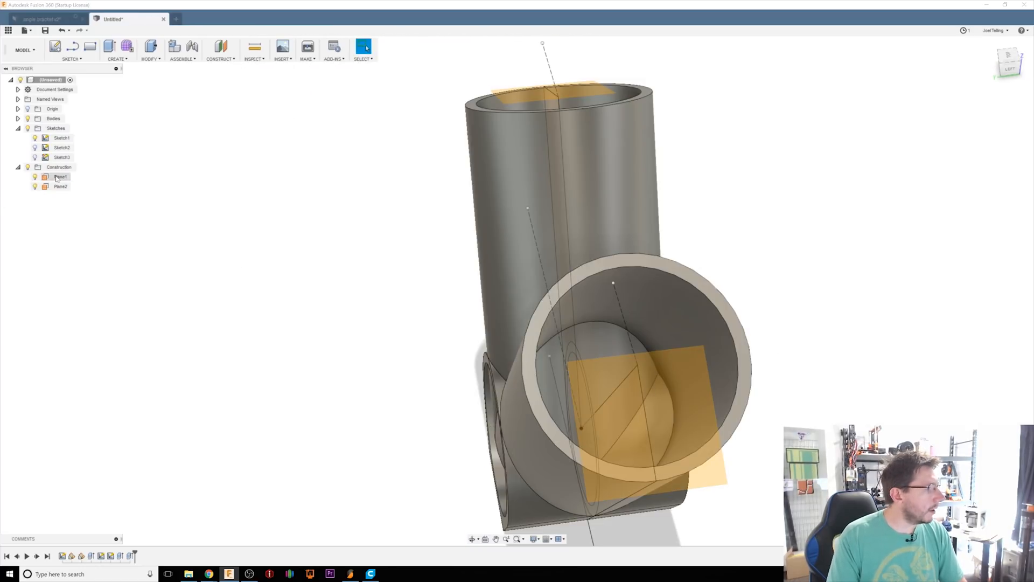
{"action": "left_click", "coordinate": [35, 147]}
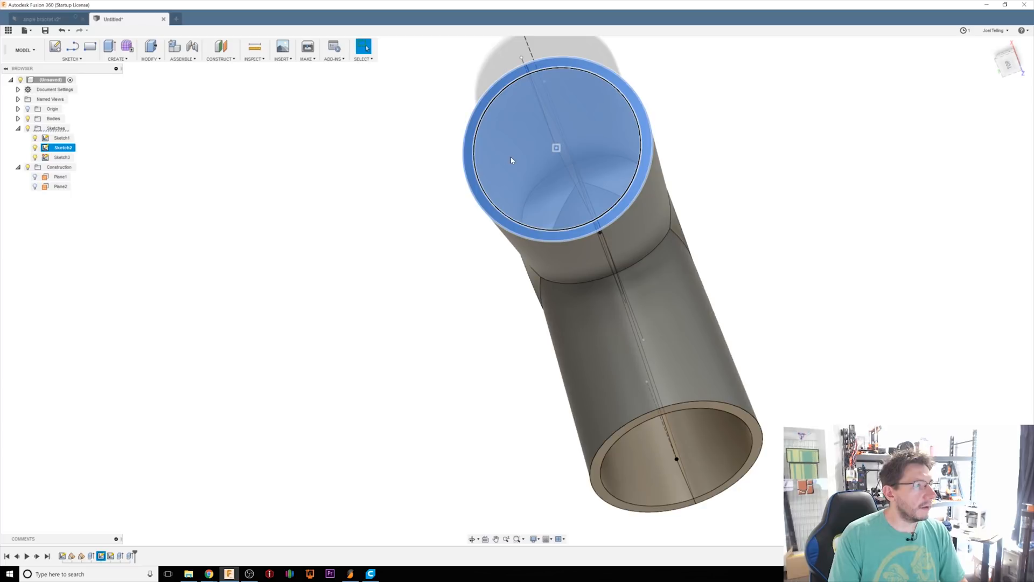
{"action": "key", "text": "e"}
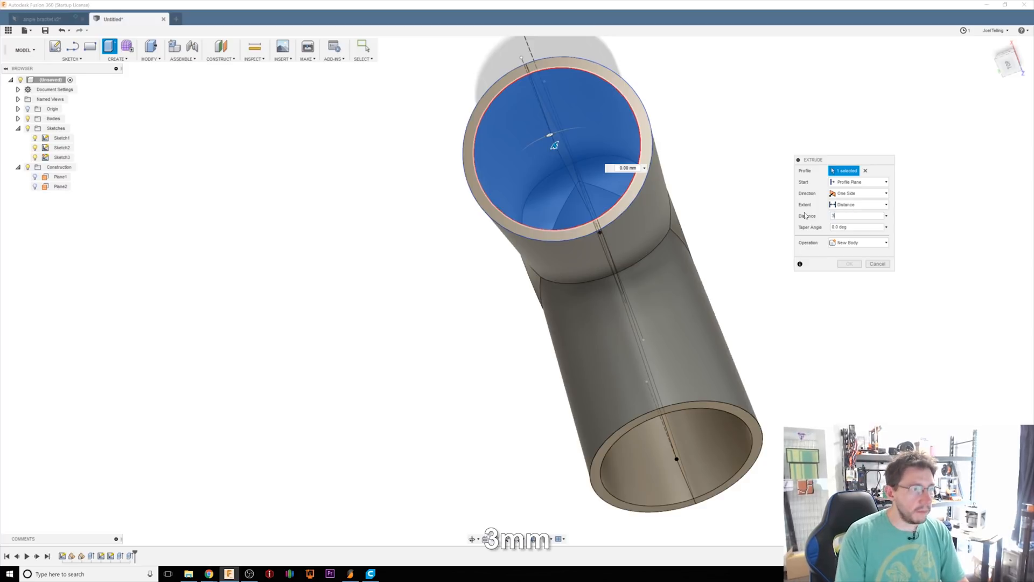
{"action": "left_click", "coordinate": [857, 182]}
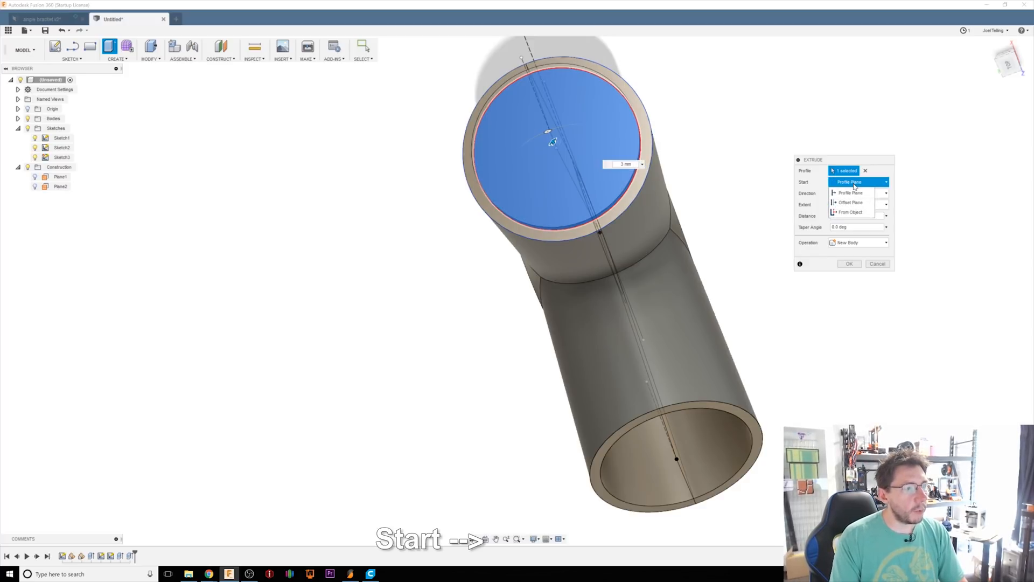
{"action": "left_click", "coordinate": [850, 202]}
{"action": "type", "text": "-40"}
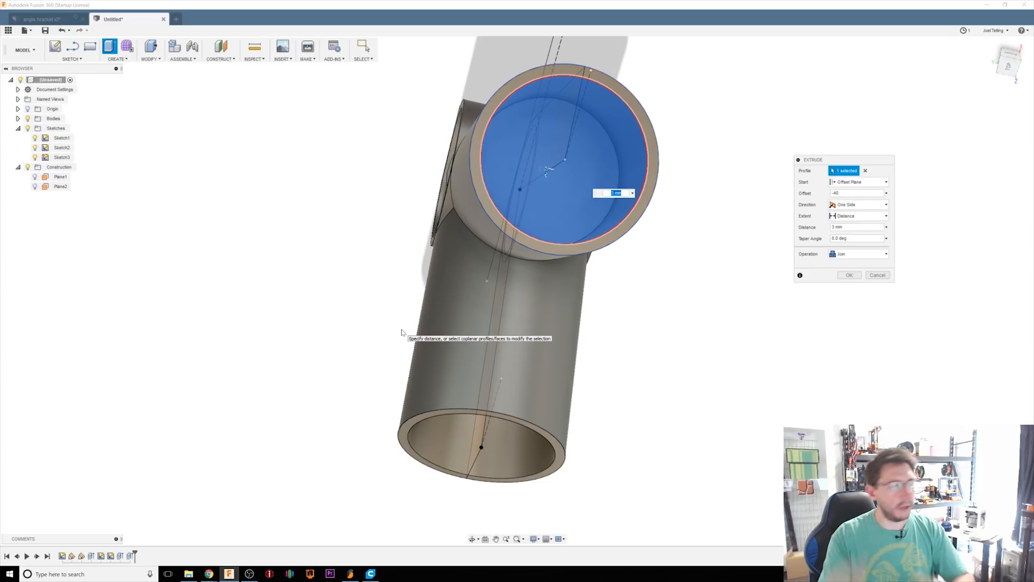
{"action": "mouse_move", "coordinate": [551, 169]}
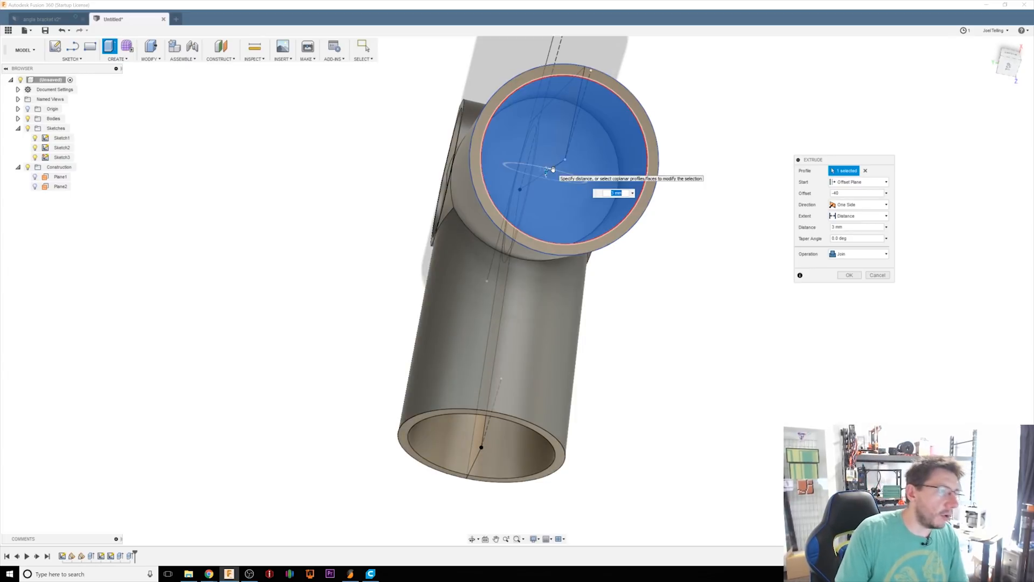
{"action": "mouse_move", "coordinate": [879, 287]}
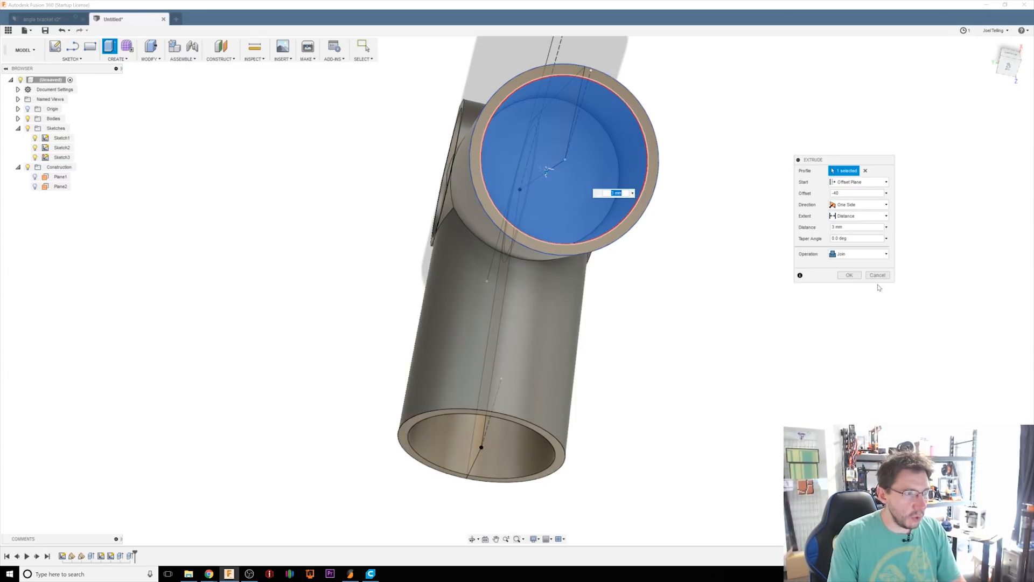
{"action": "left_click", "coordinate": [849, 275]}
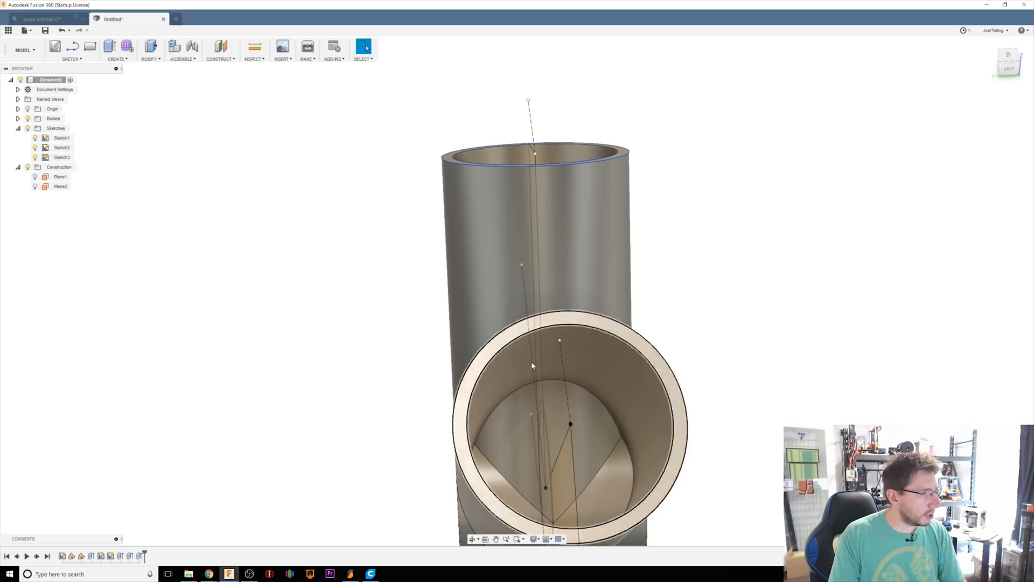
Extrude Sketch3's circle 3 mm from a -40 mm offset plane, joined to the body.
{"action": "key", "text": "e"}
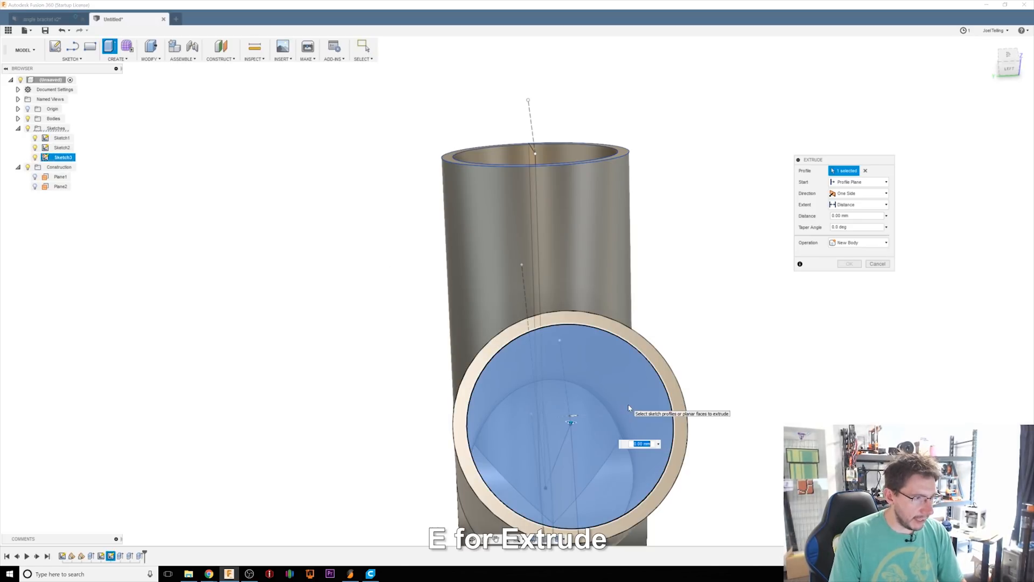
{"action": "type", "text": "3"}
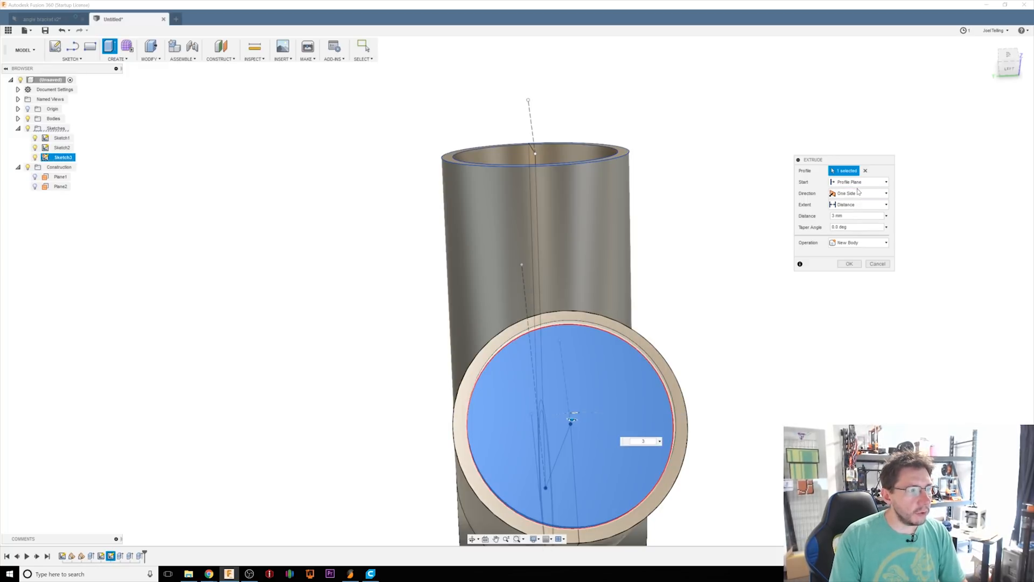
{"action": "left_click", "coordinate": [886, 182]}
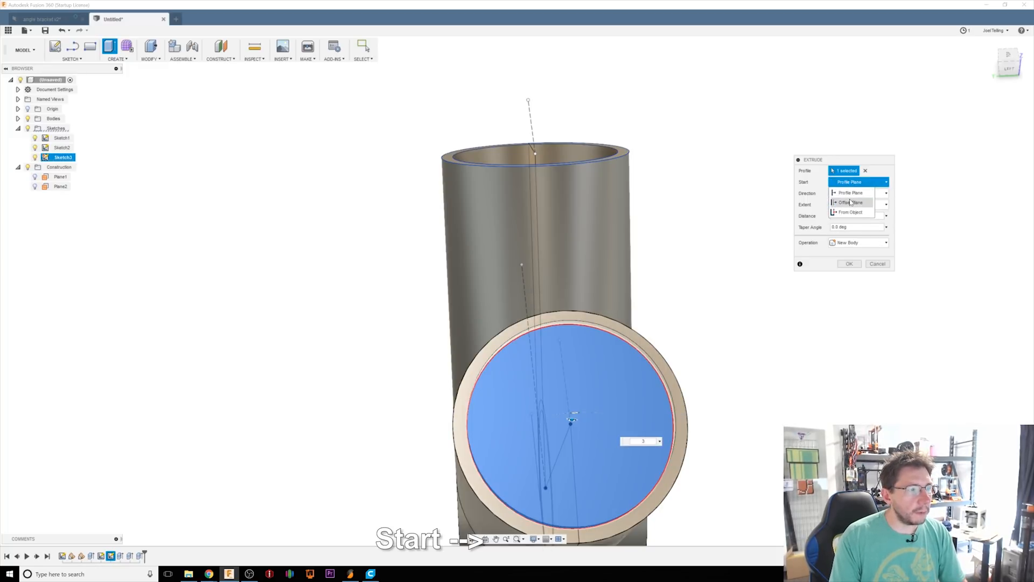
{"action": "left_click", "coordinate": [851, 202]}
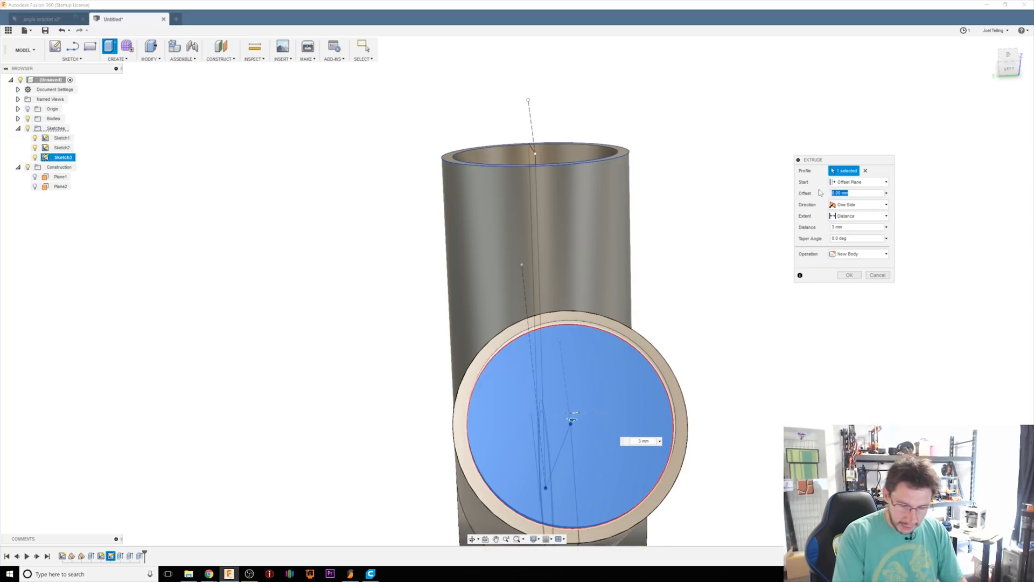
{"action": "type", "text": "-40"}
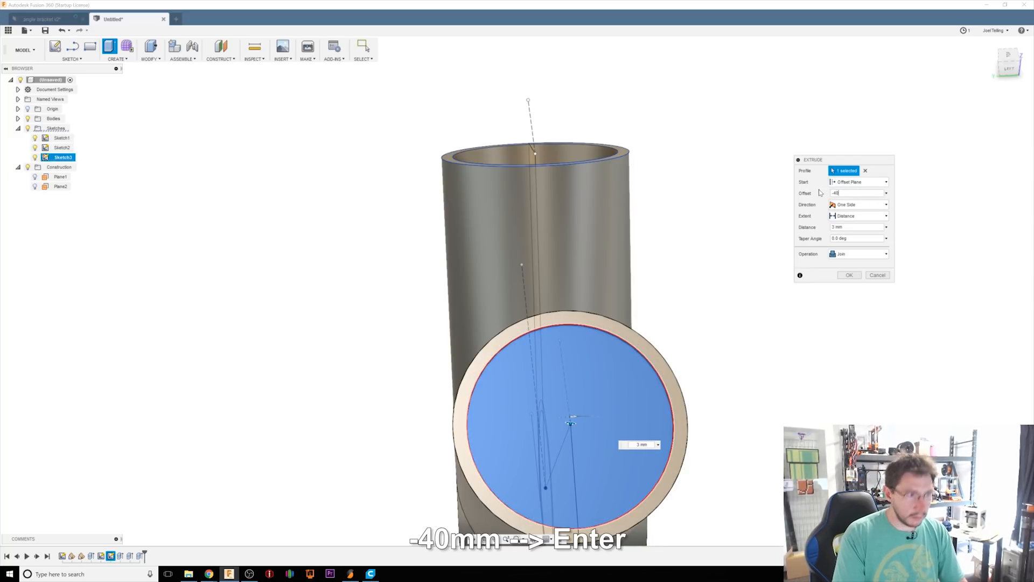
{"action": "left_click", "coordinate": [849, 275]}
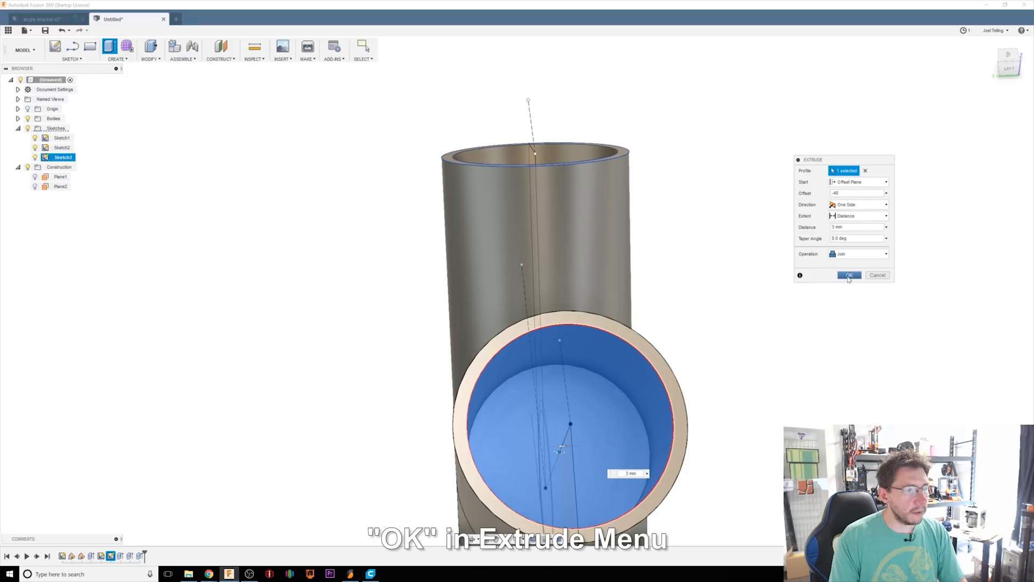
{"action": "left_click", "coordinate": [849, 275]}
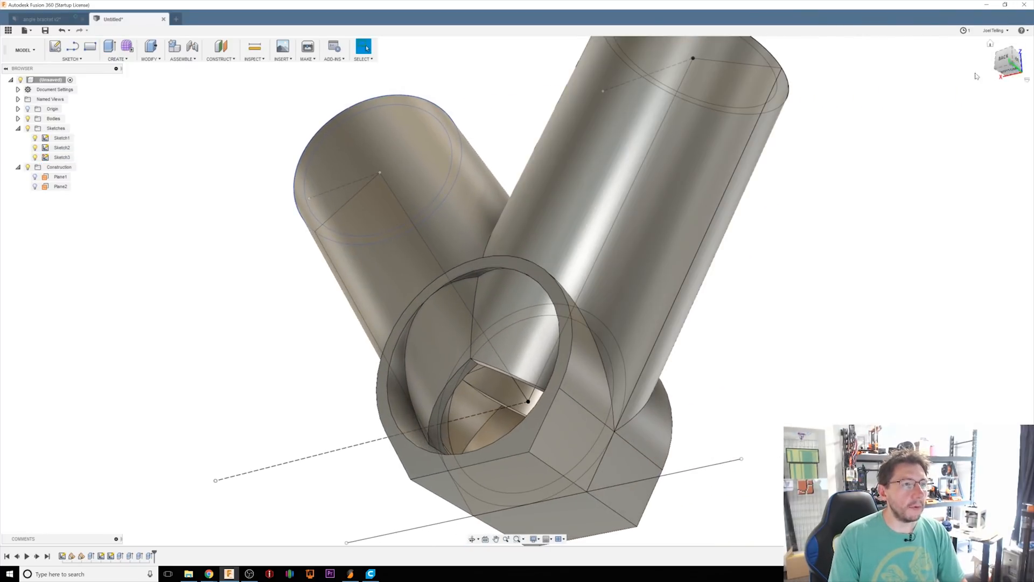
From the front view, extrude-cut Sketch1's inner regions symmetrically by 50 mm through the ring.
{"action": "left_click", "coordinate": [1003, 61]}
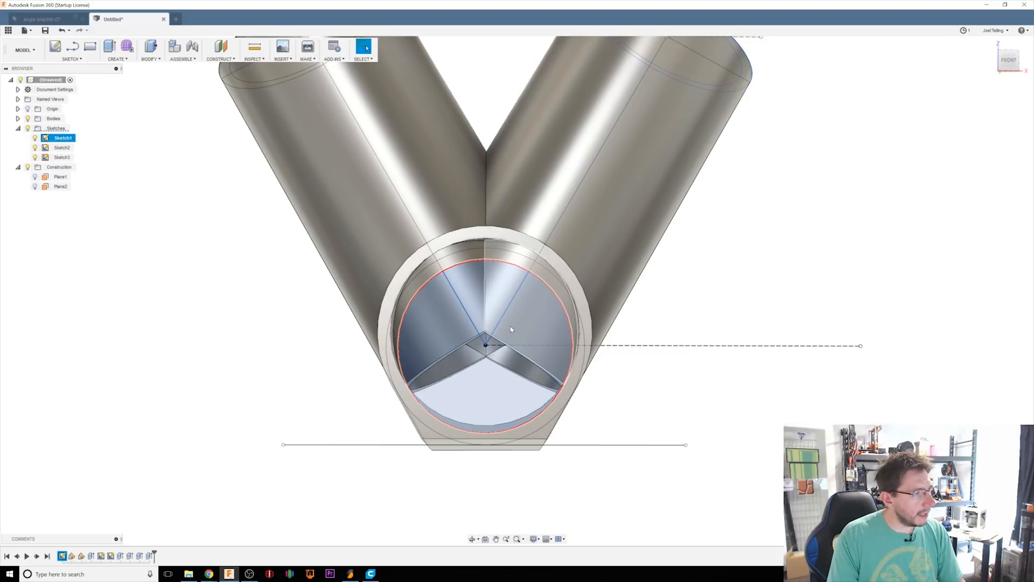
{"action": "left_click", "coordinate": [109, 46]}
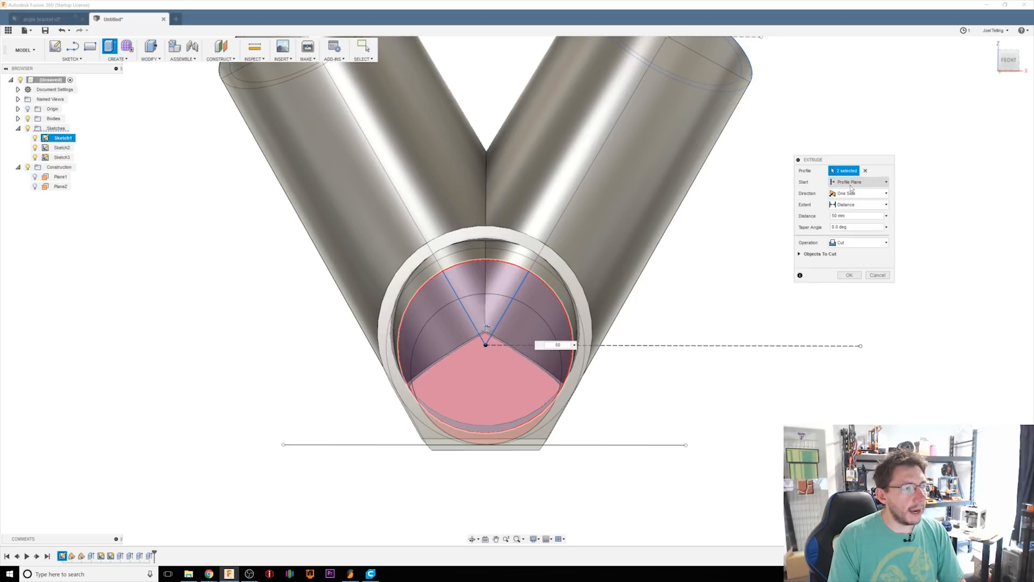
{"action": "left_click", "coordinate": [857, 192]}
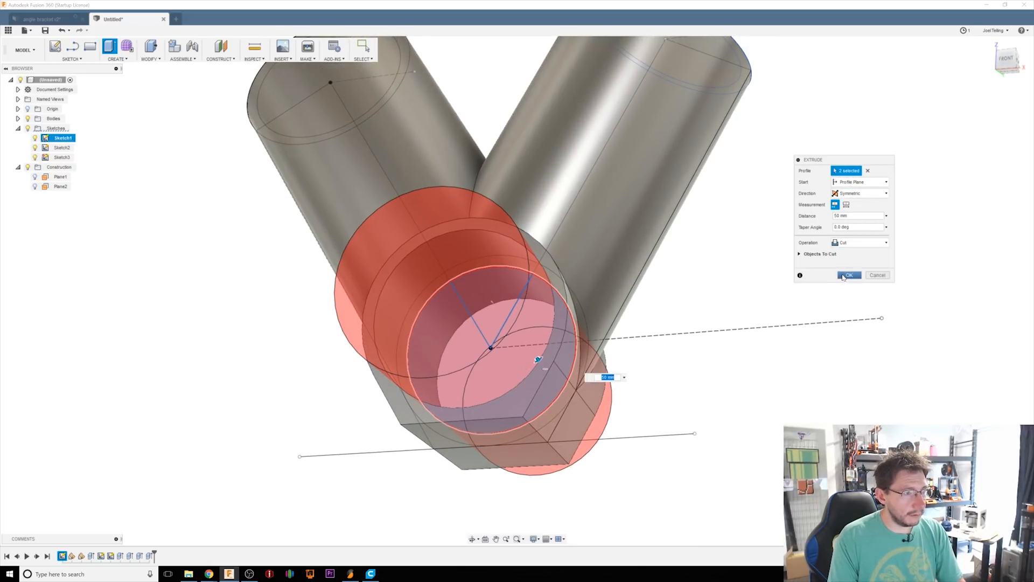
{"action": "left_click", "coordinate": [849, 275]}
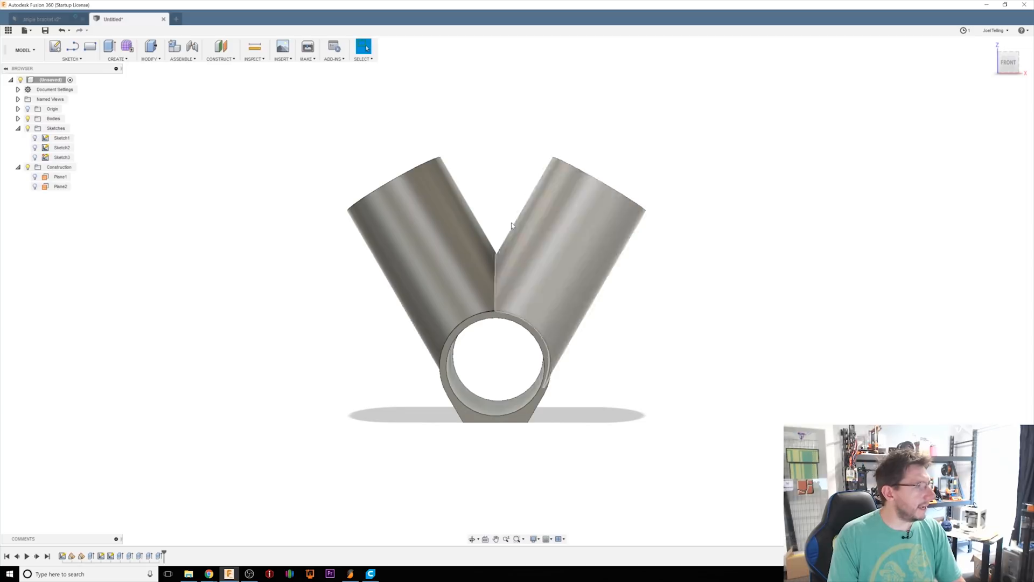
{"action": "left_click", "coordinate": [40, 18]}
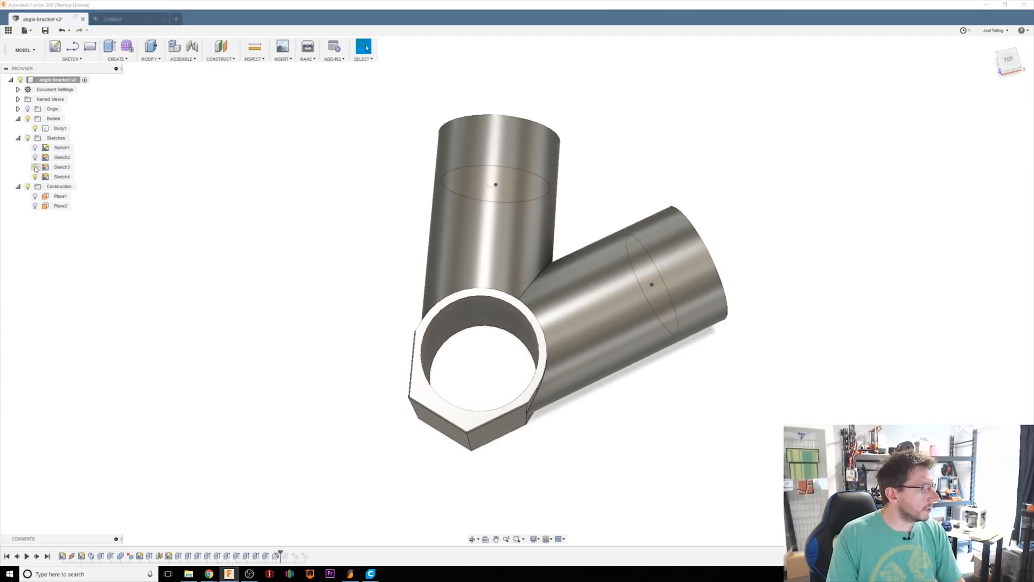
{"action": "left_click", "coordinate": [129, 19]}
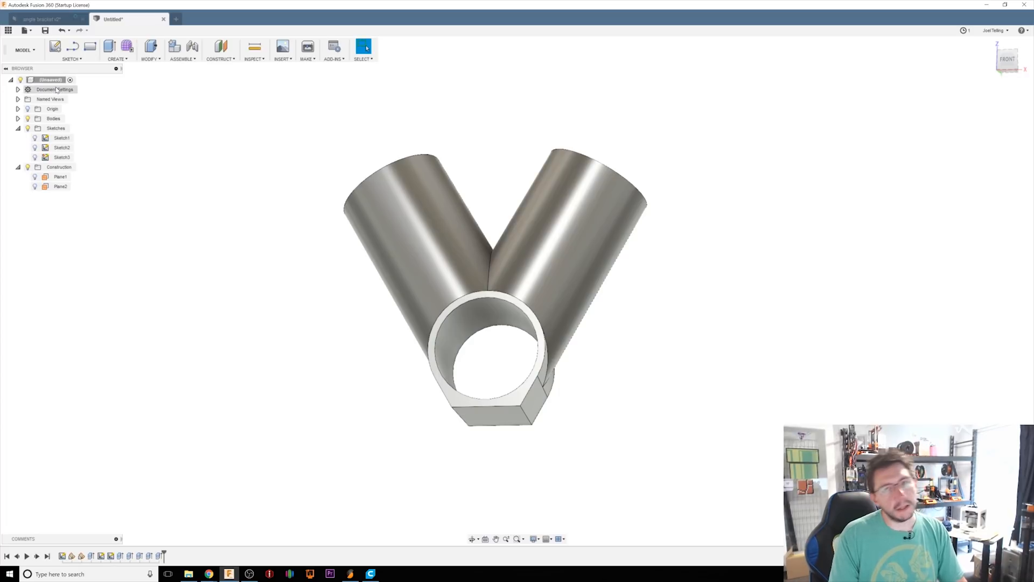
Export the root component as a binary, high-refinement STL.
{"action": "right_click", "coordinate": [51, 80]}
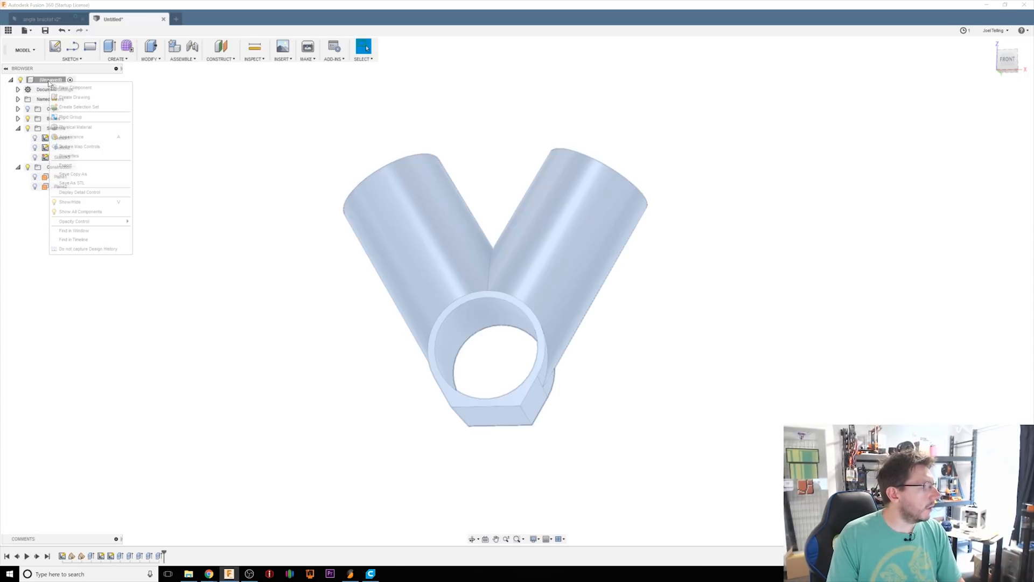
{"action": "mouse_move", "coordinate": [71, 182]}
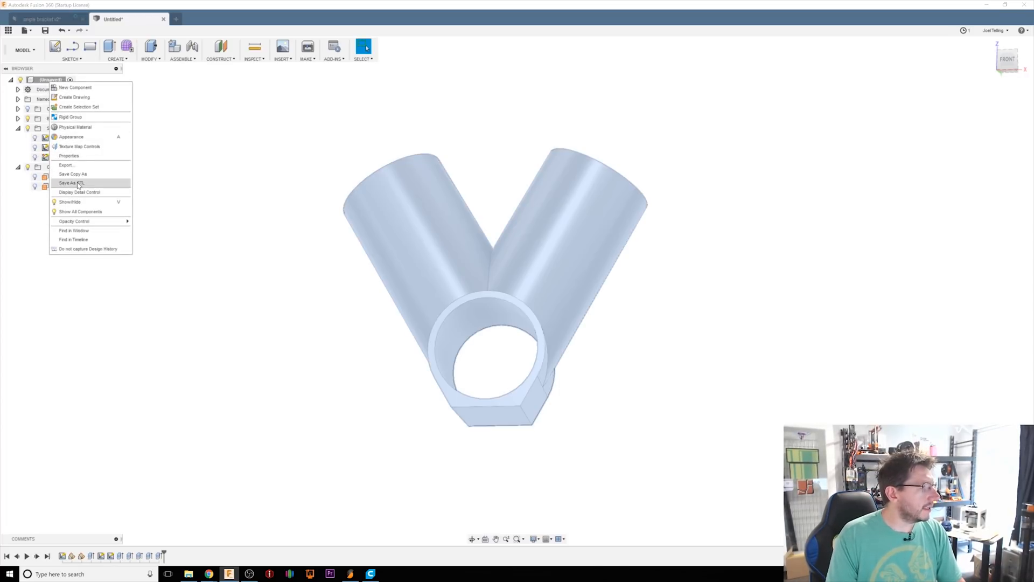
{"action": "left_click", "coordinate": [72, 183]}
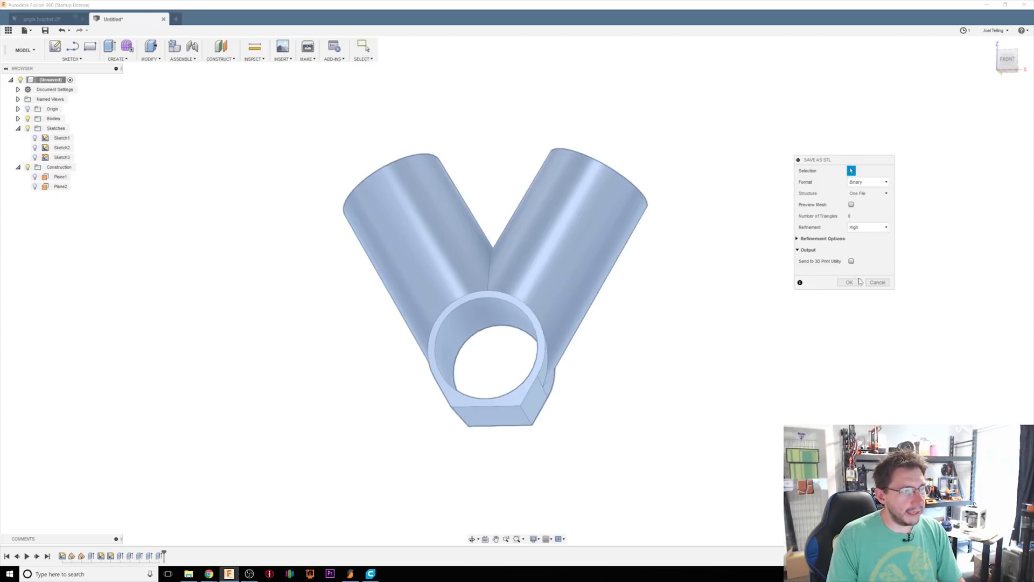
{"action": "left_click", "coordinate": [849, 282]}
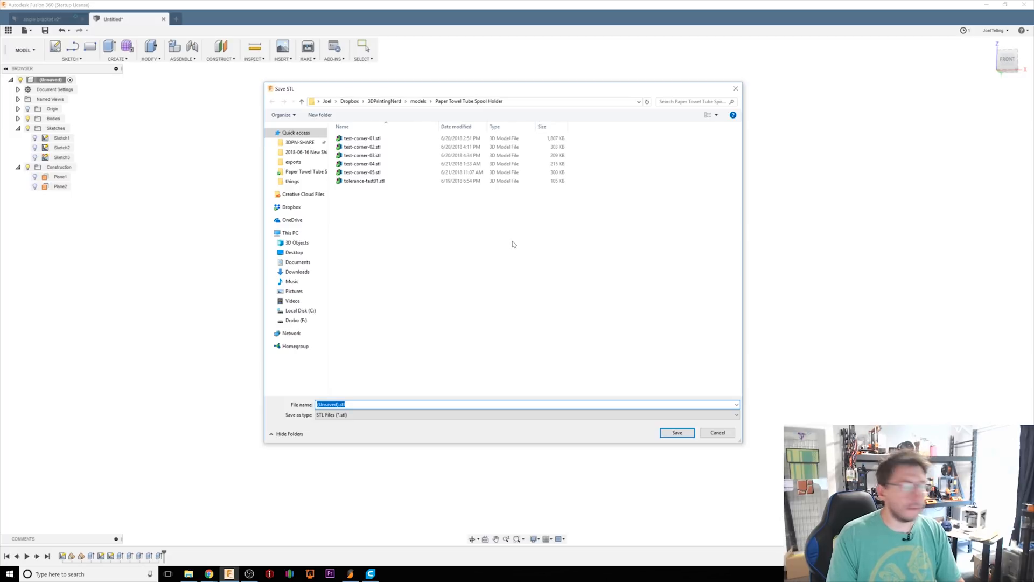